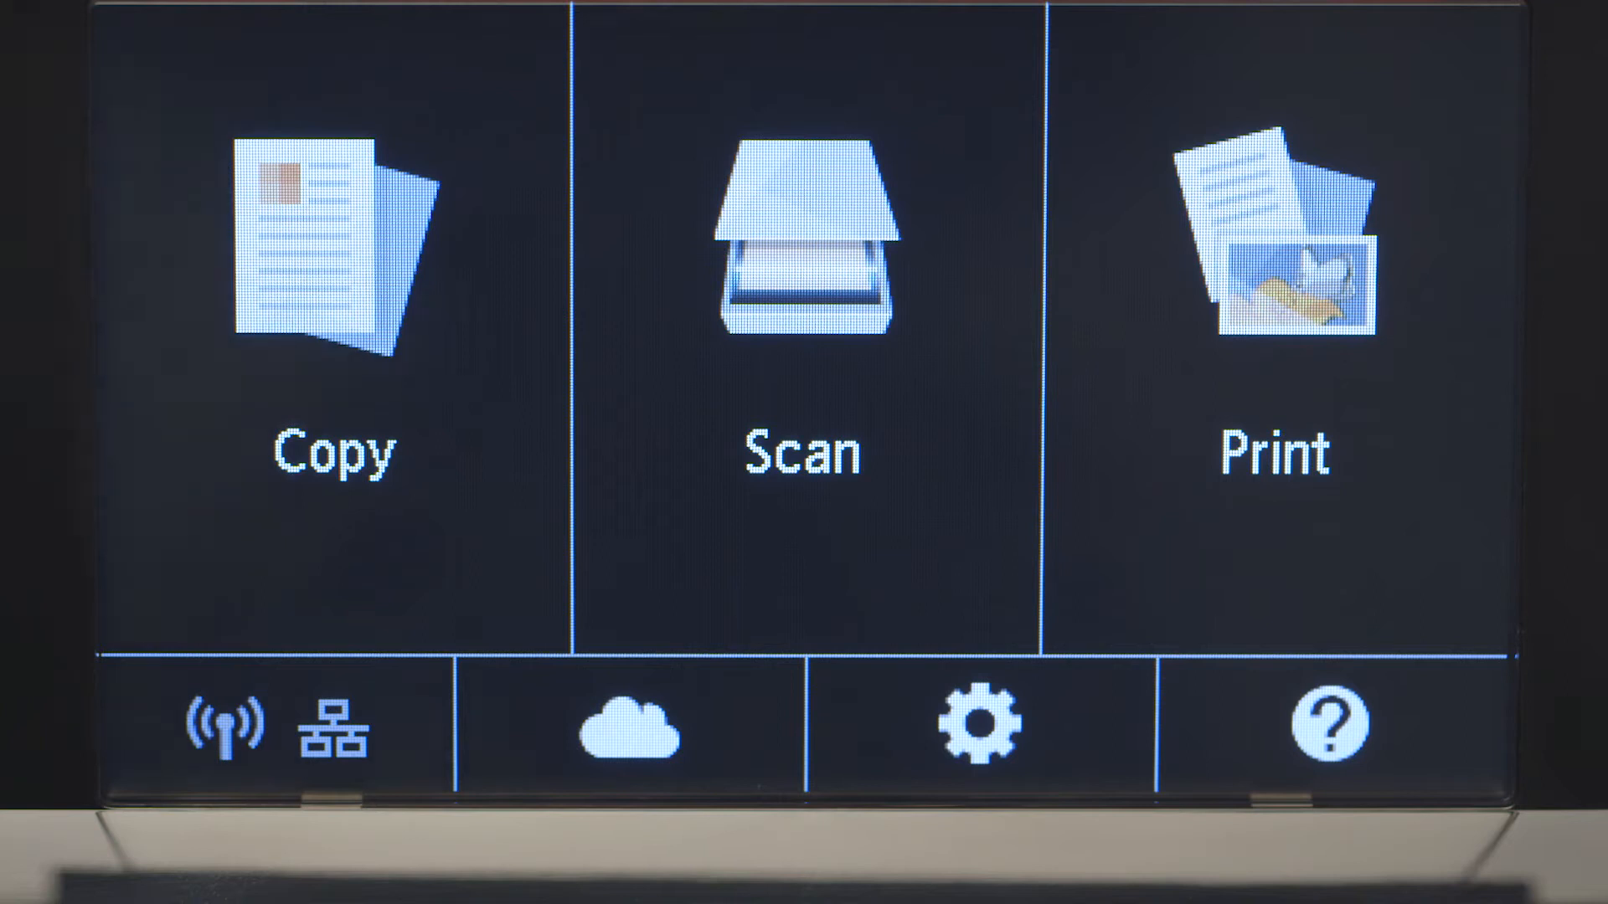
- On the printer touchscreen, start Wireless LAN setup and choose to configure from a smartphone
left_click(271, 723)
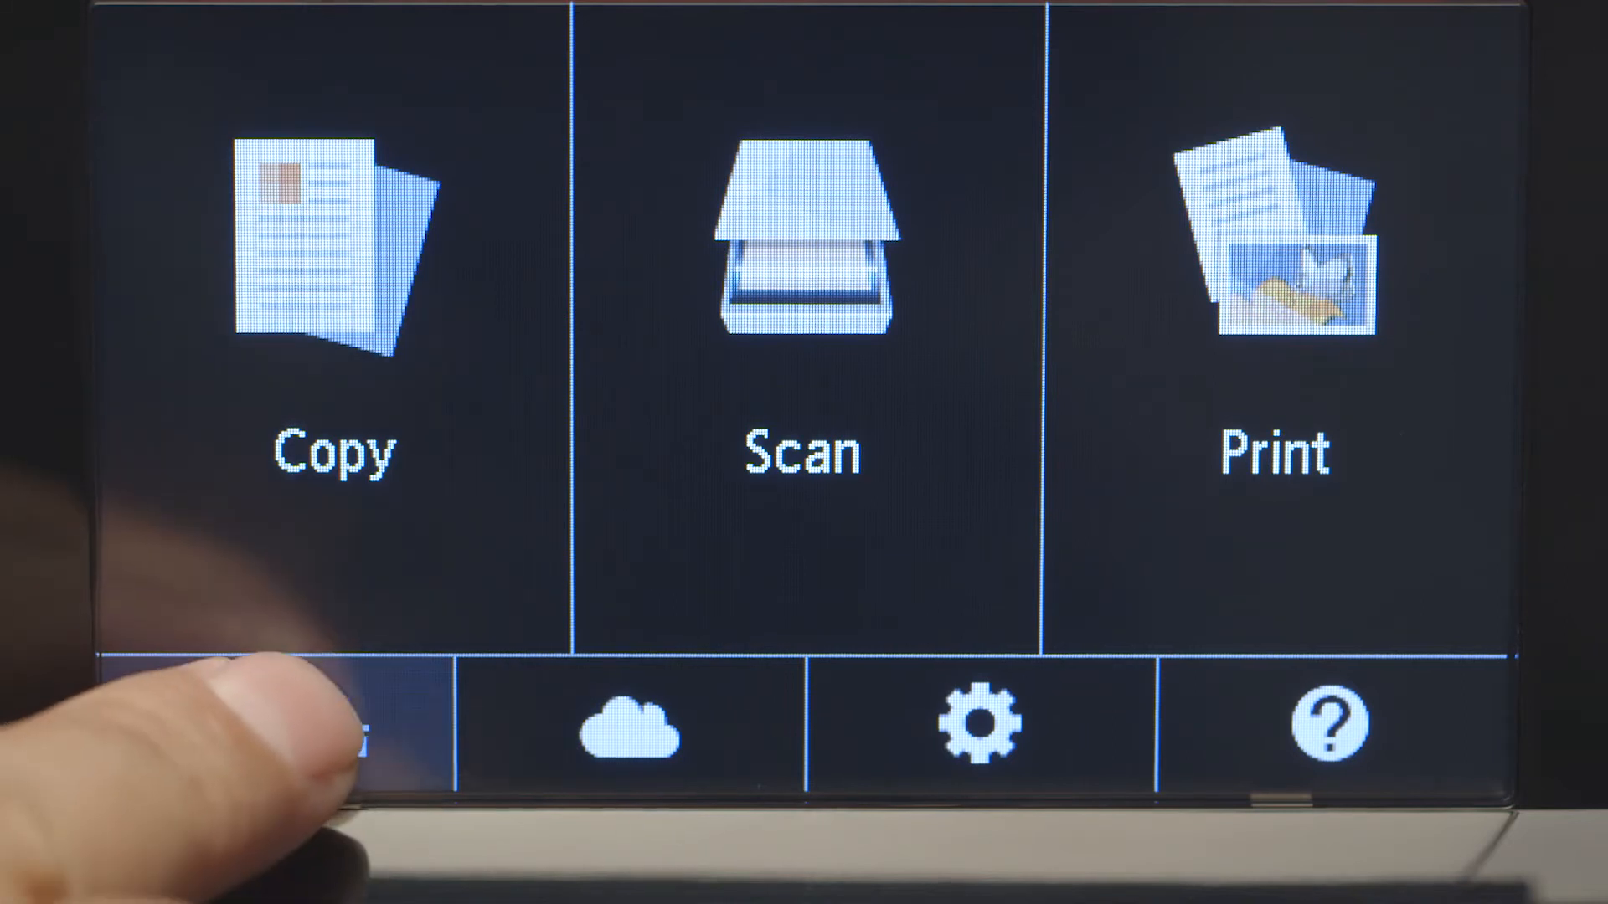
left_click(307, 723)
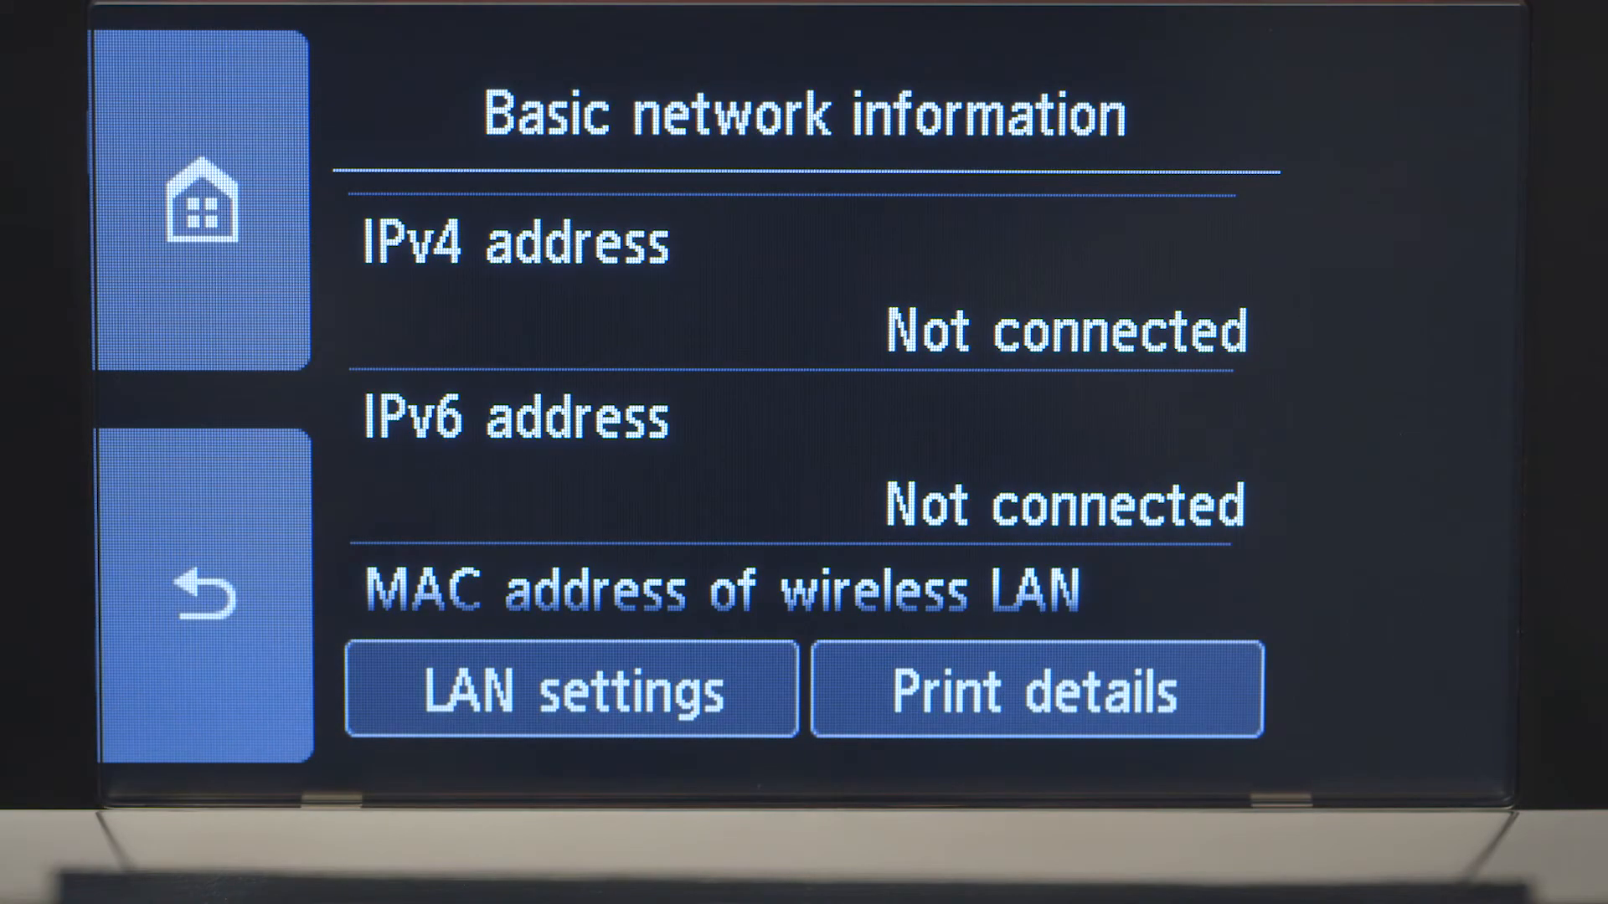
left_click(569, 689)
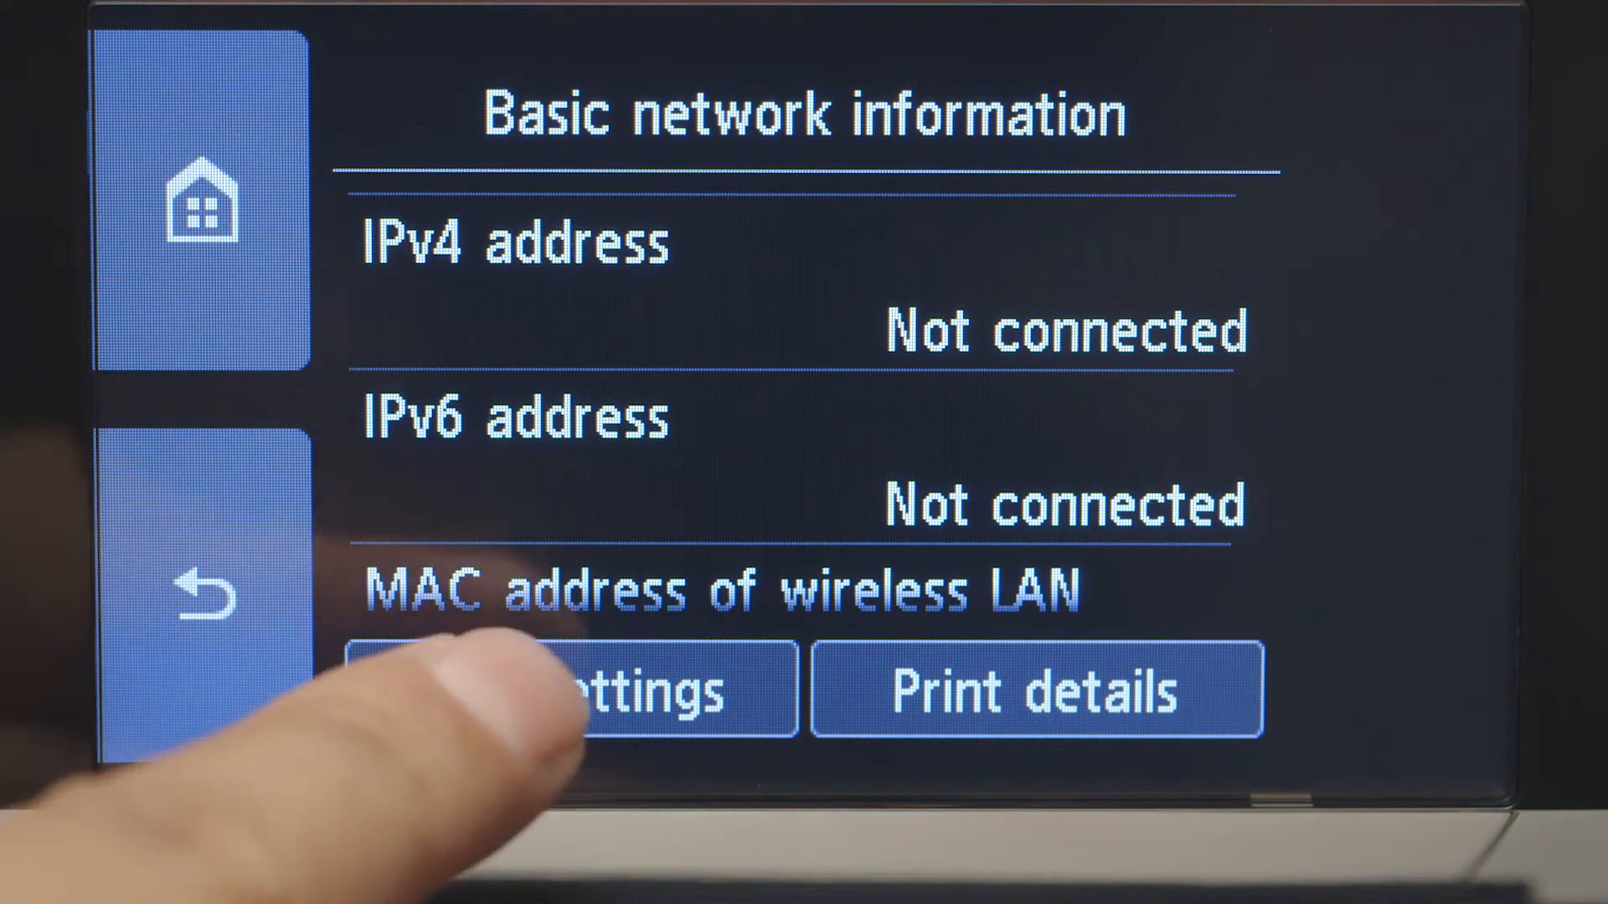
left_click(572, 690)
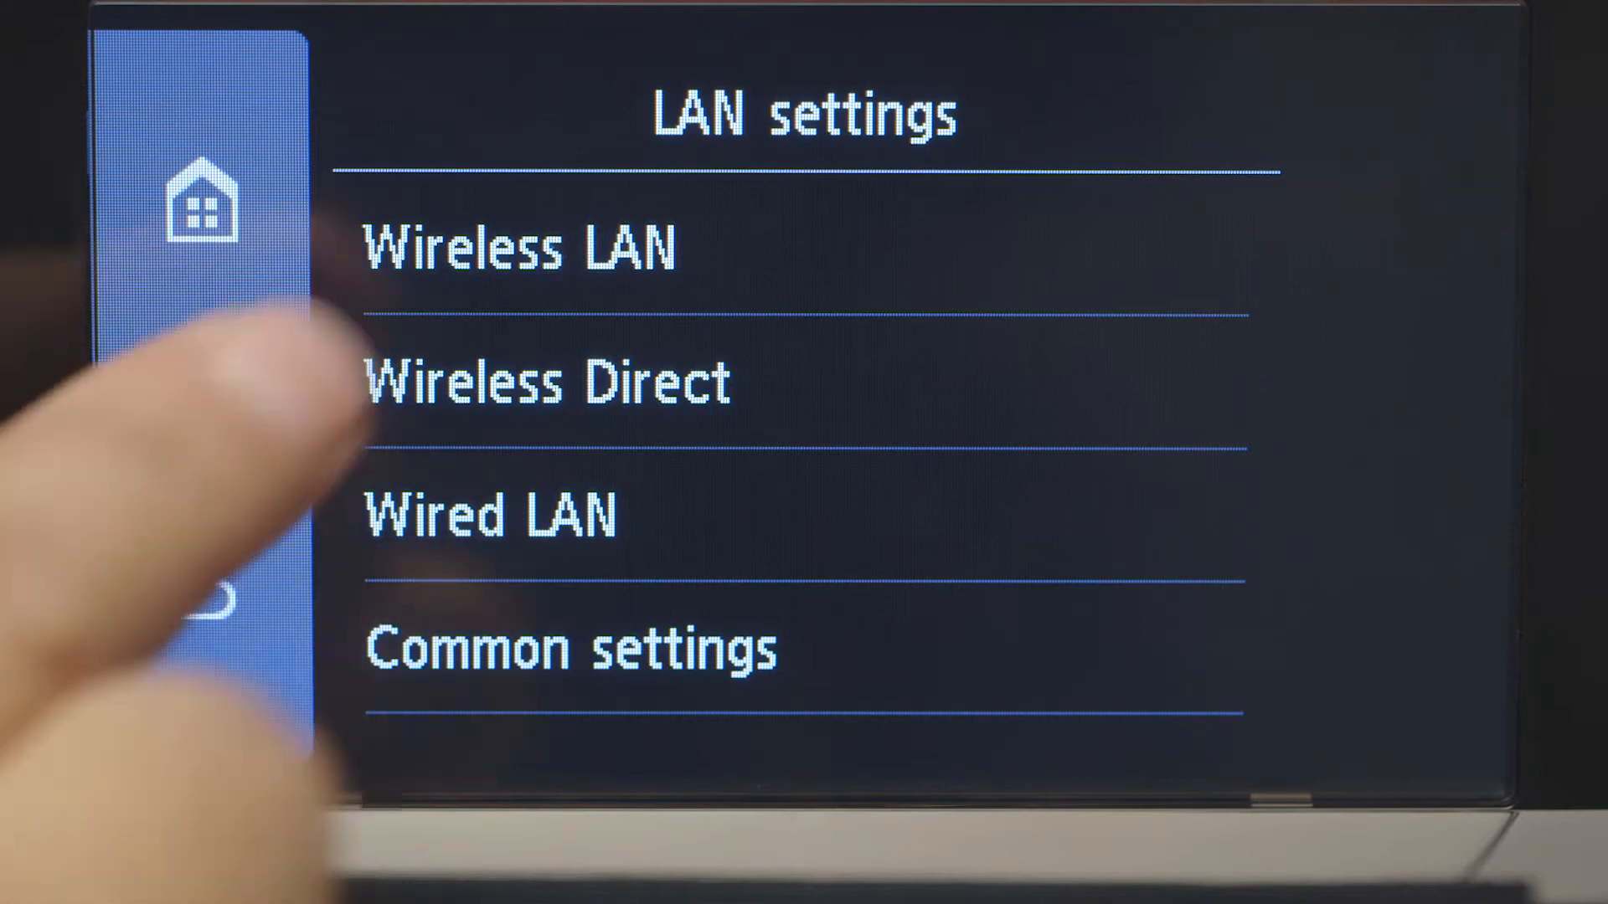
left_click(520, 246)
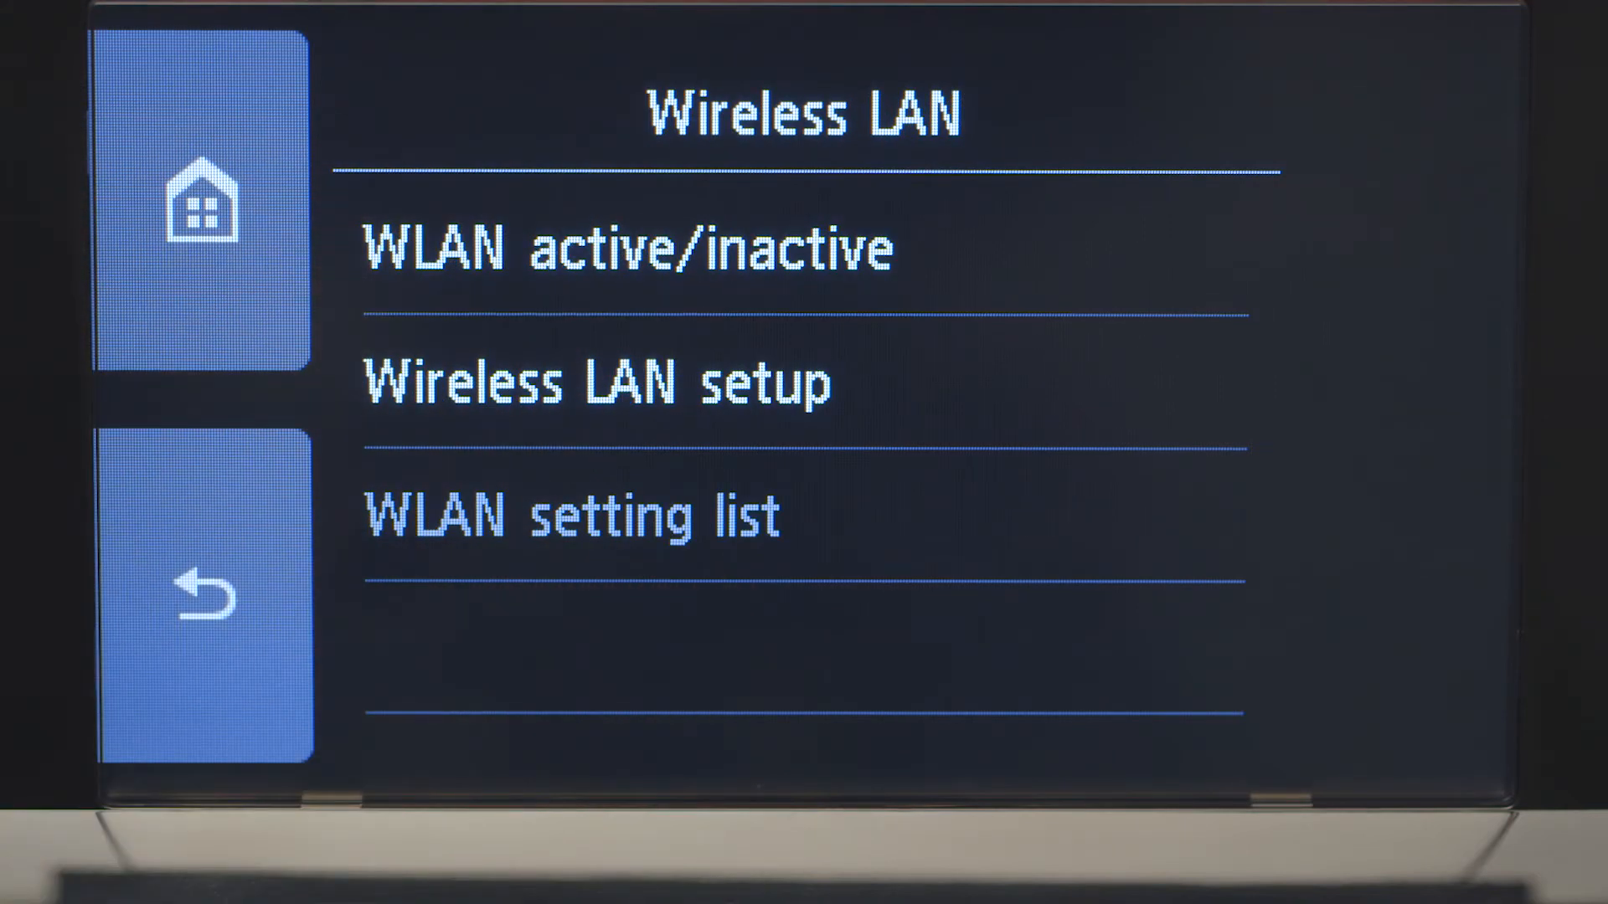
left_click(598, 384)
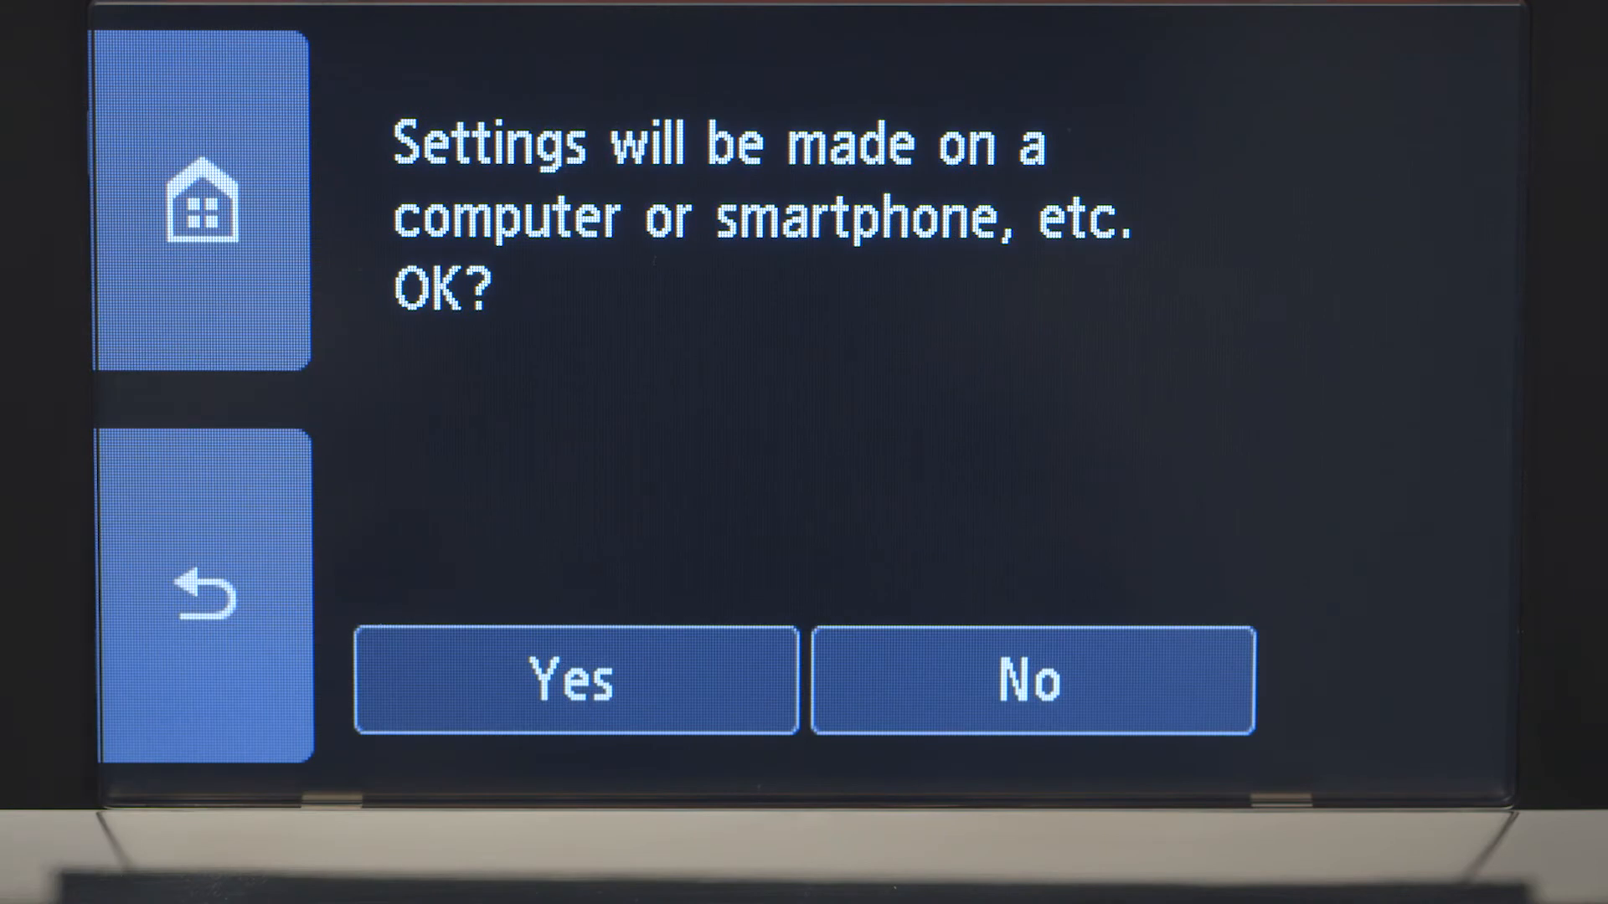
left_click(201, 595)
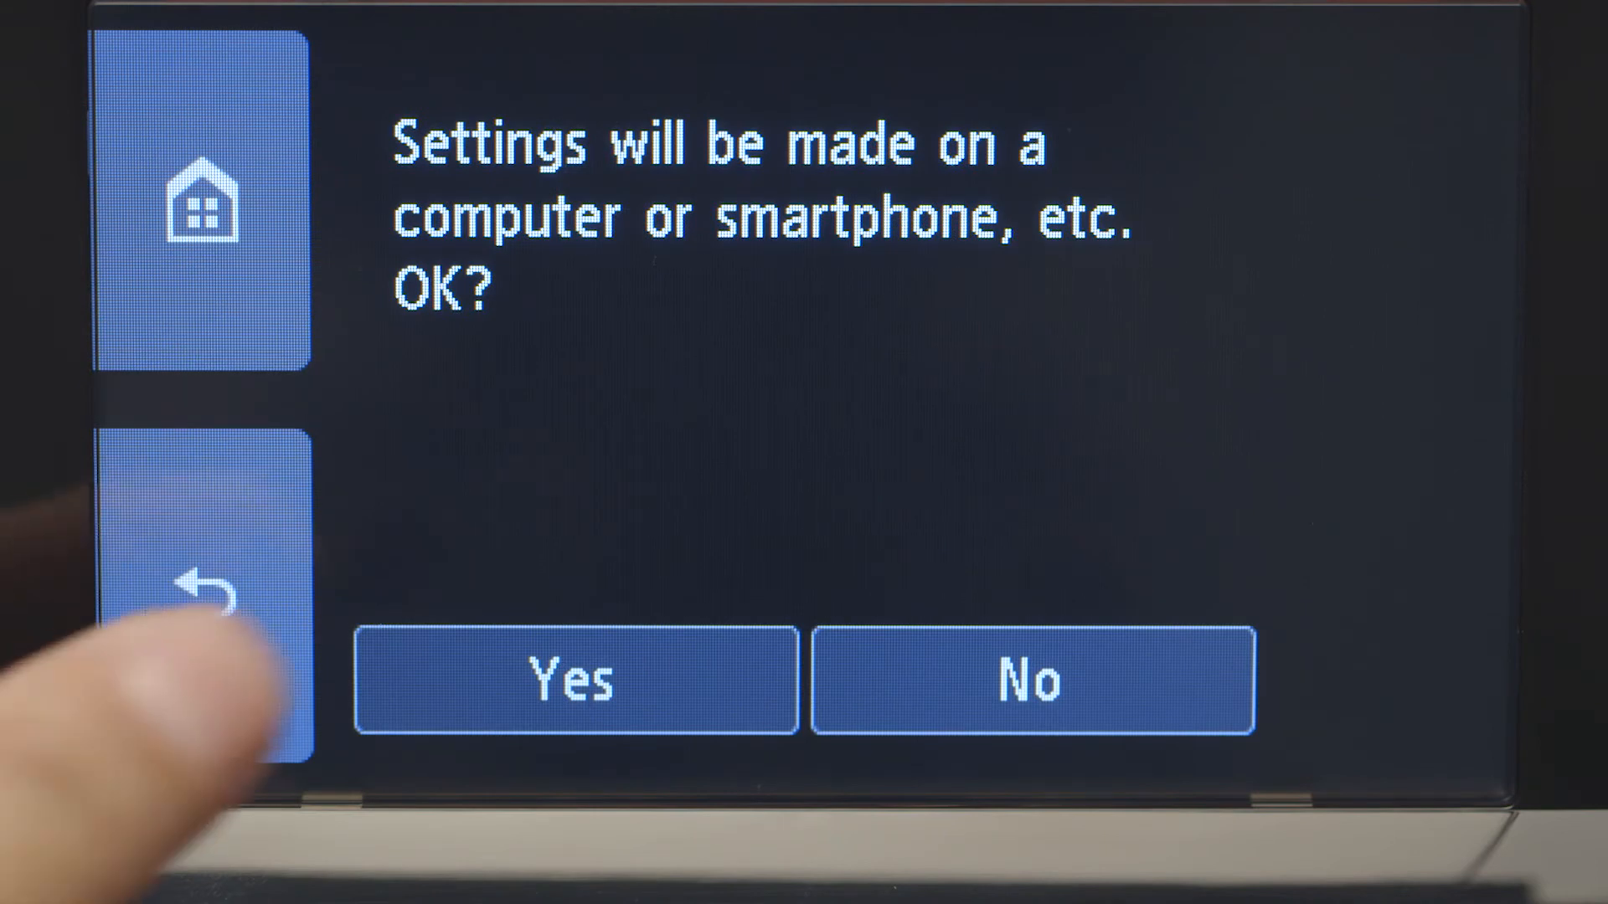
left_click(575, 680)
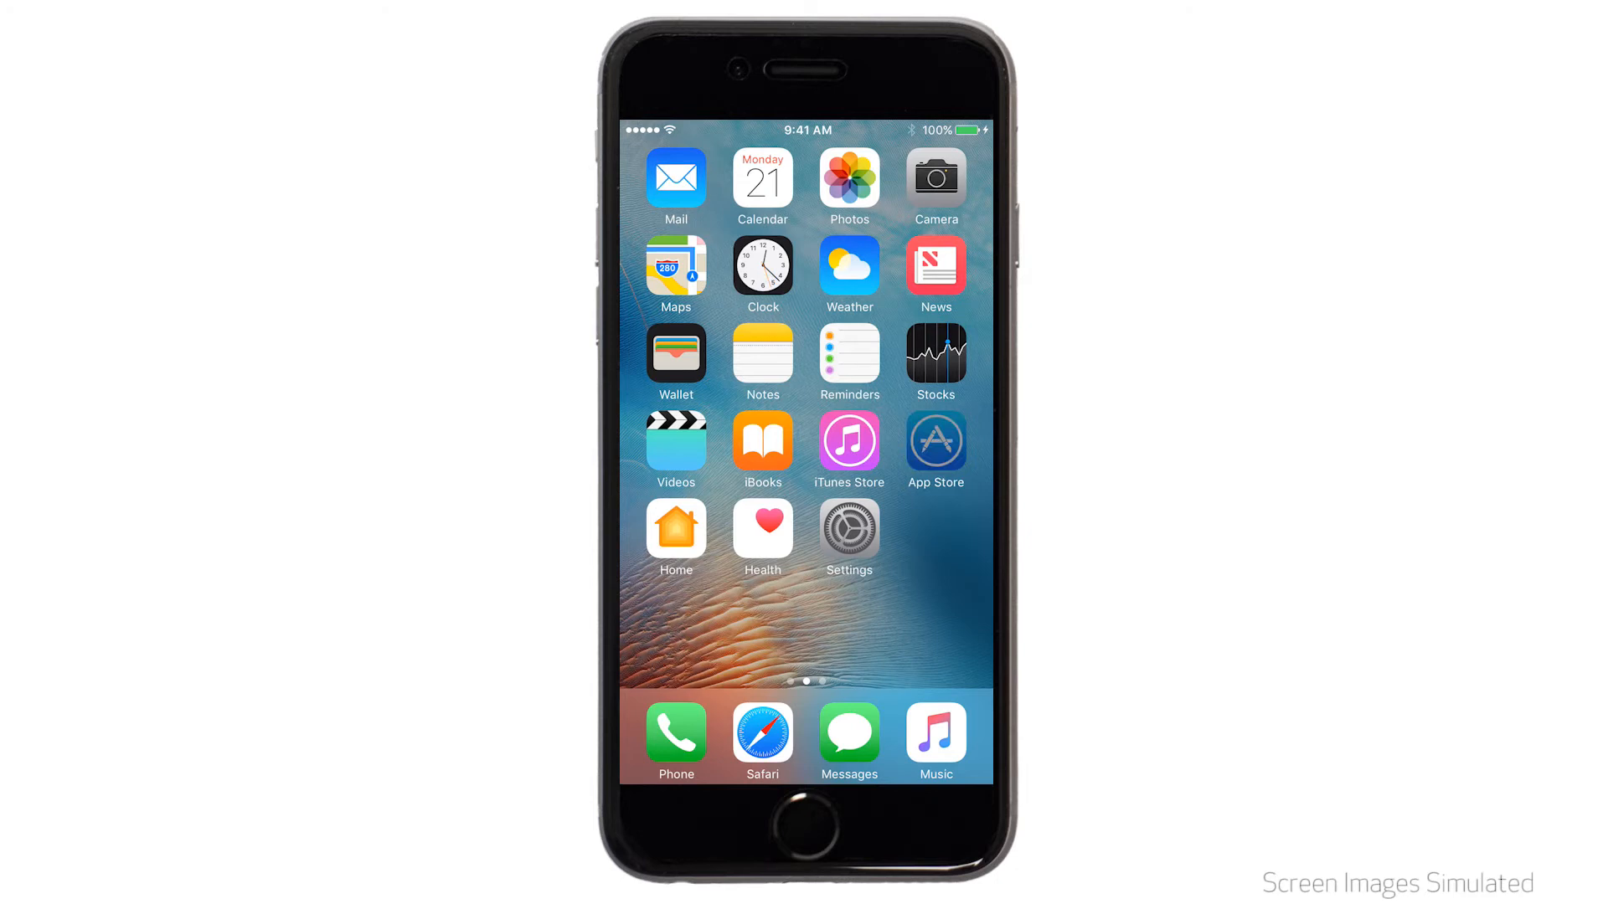
- Search the App Store for 'canon print' and get the Canon PRINT Inkjet/SELPHY app
left_click(935, 442)
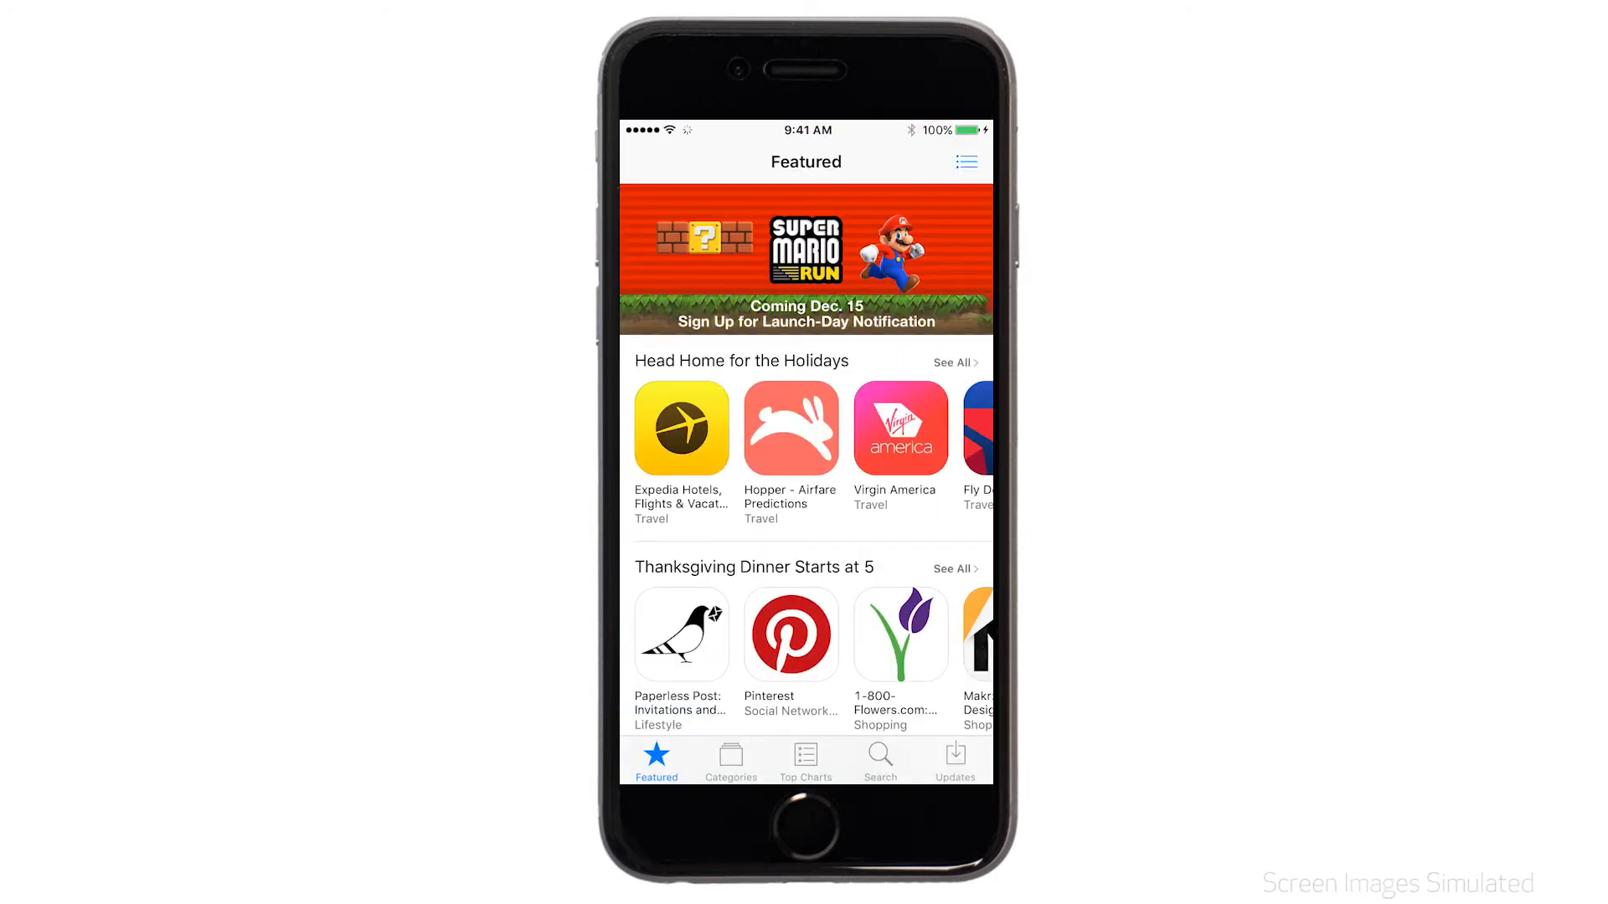
left_click(878, 758)
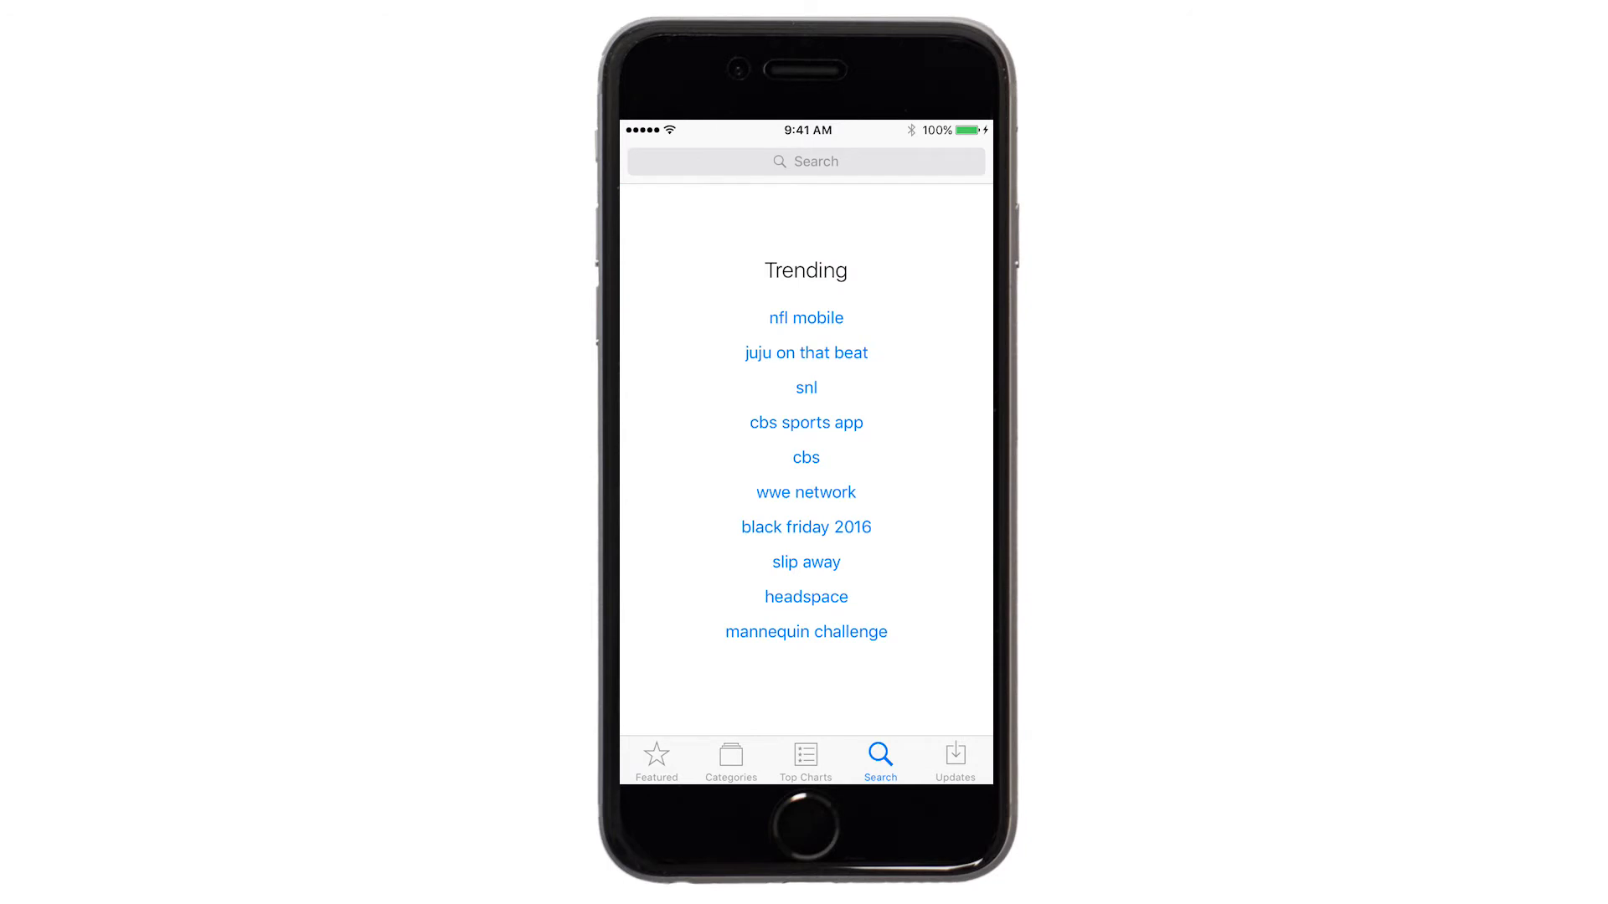
type("canon print")
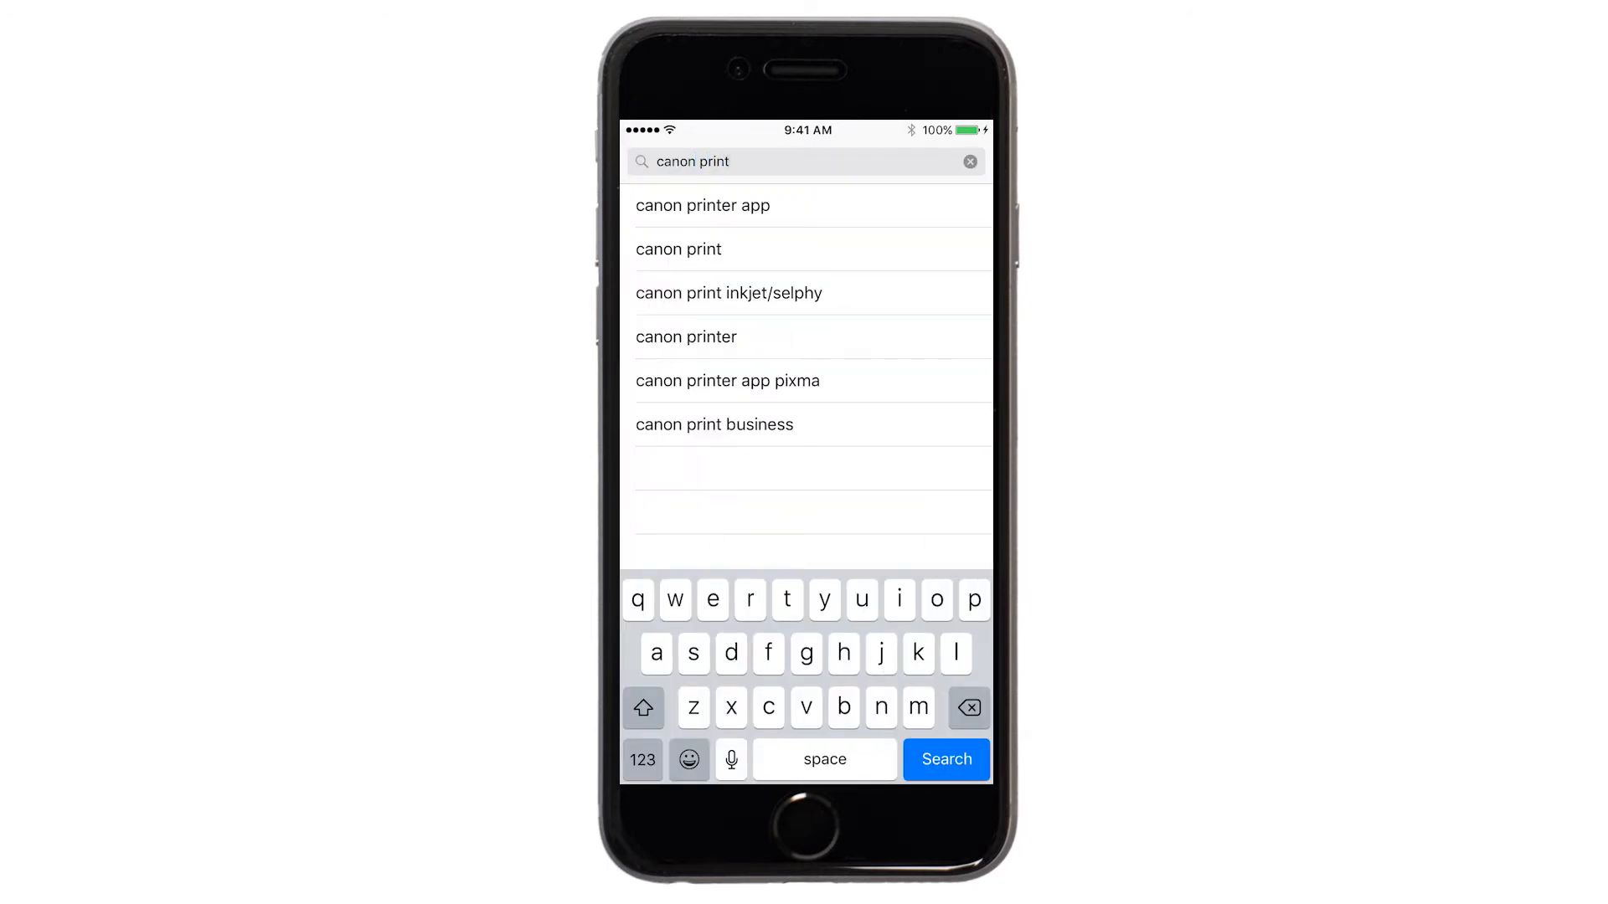
left_click(945, 759)
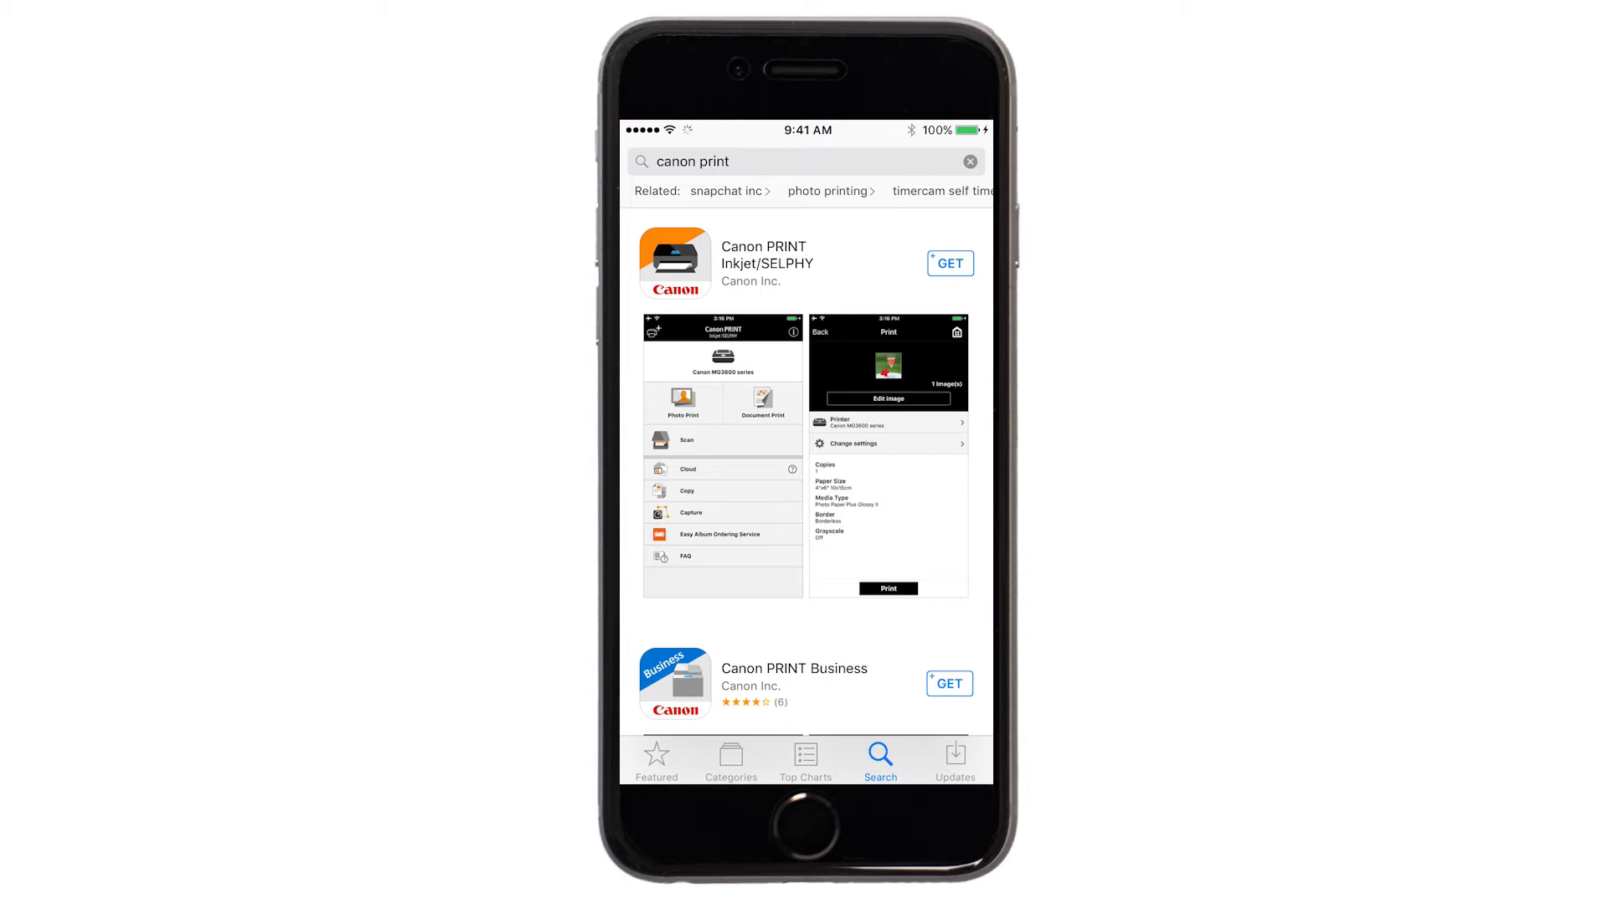
left_click(947, 262)
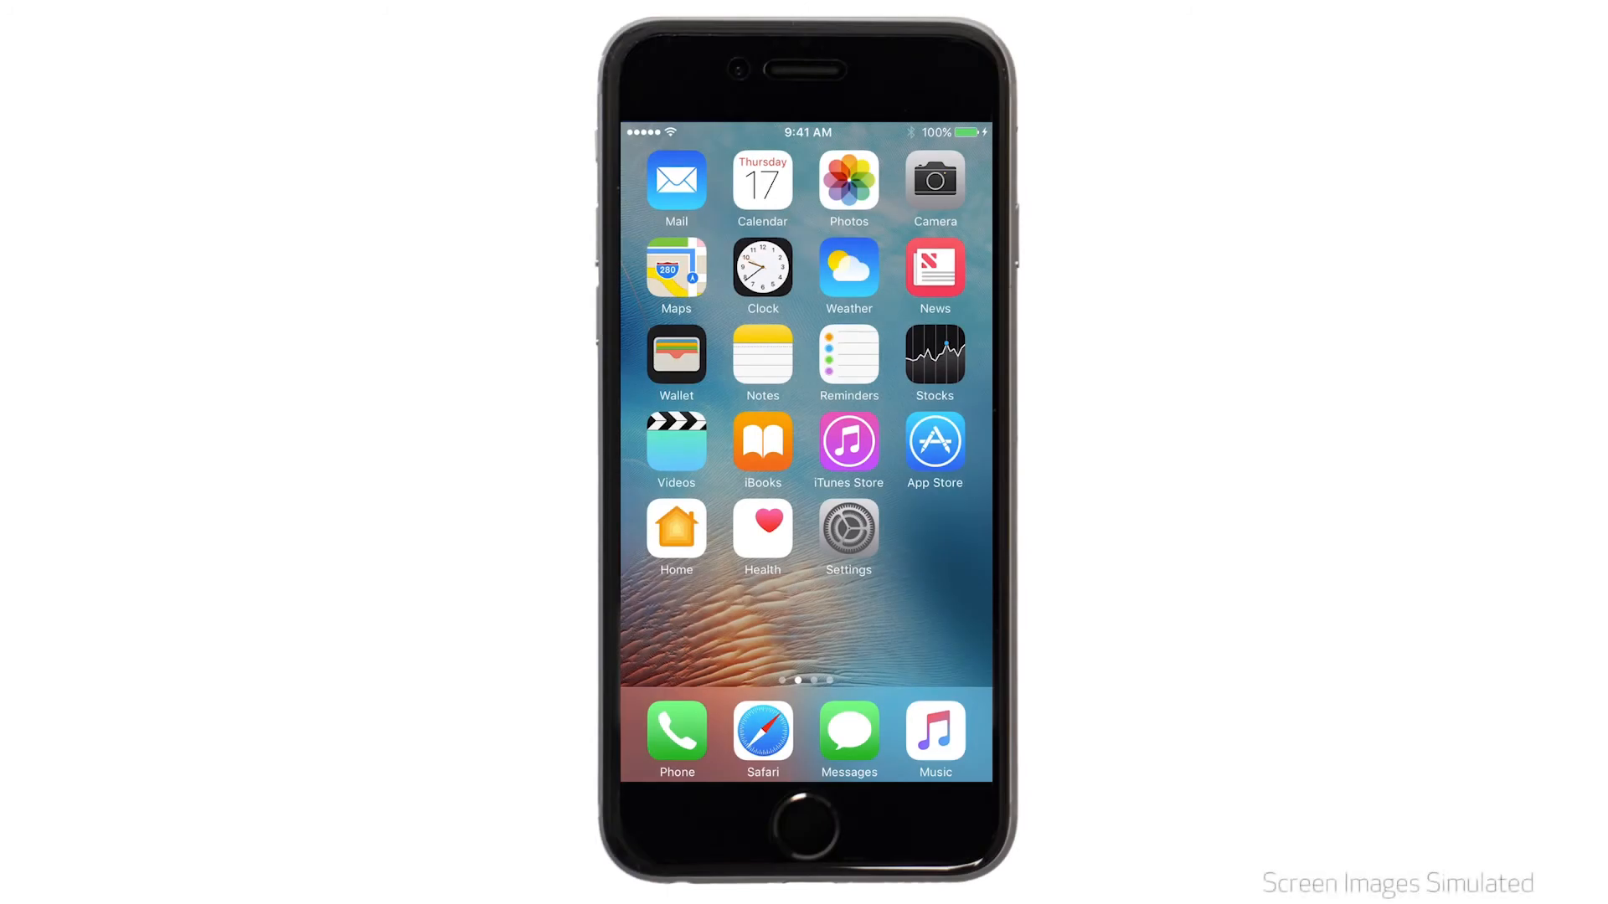
- Turn on the iPhone's Wi-Fi and join the Canon_ij TS9000 printer network
left_click(846, 530)
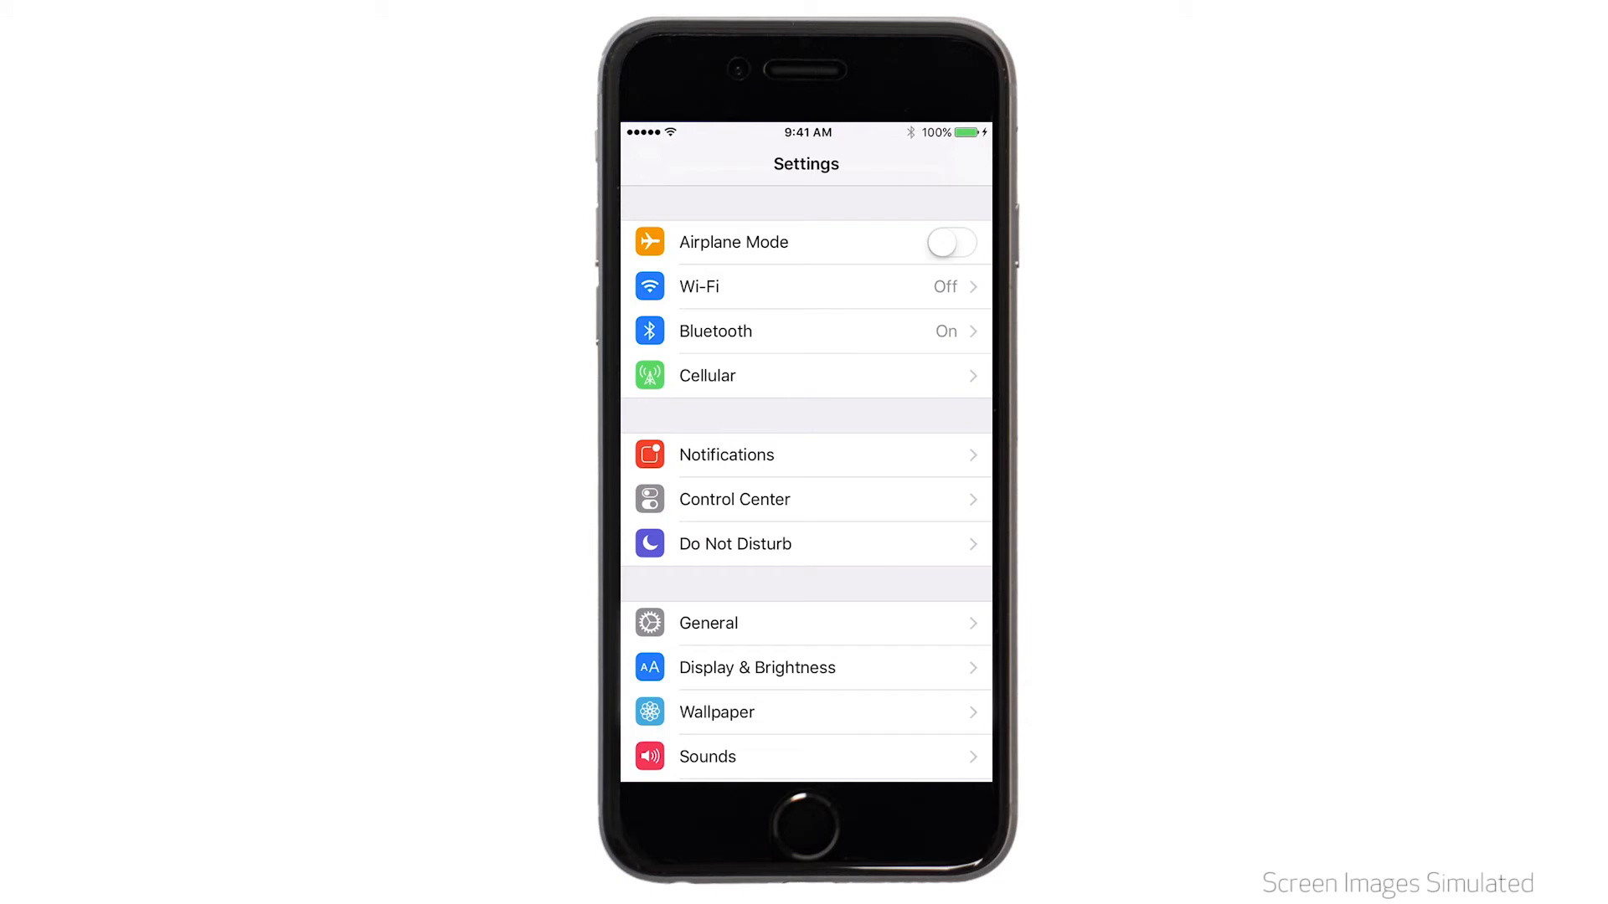
left_click(806, 286)
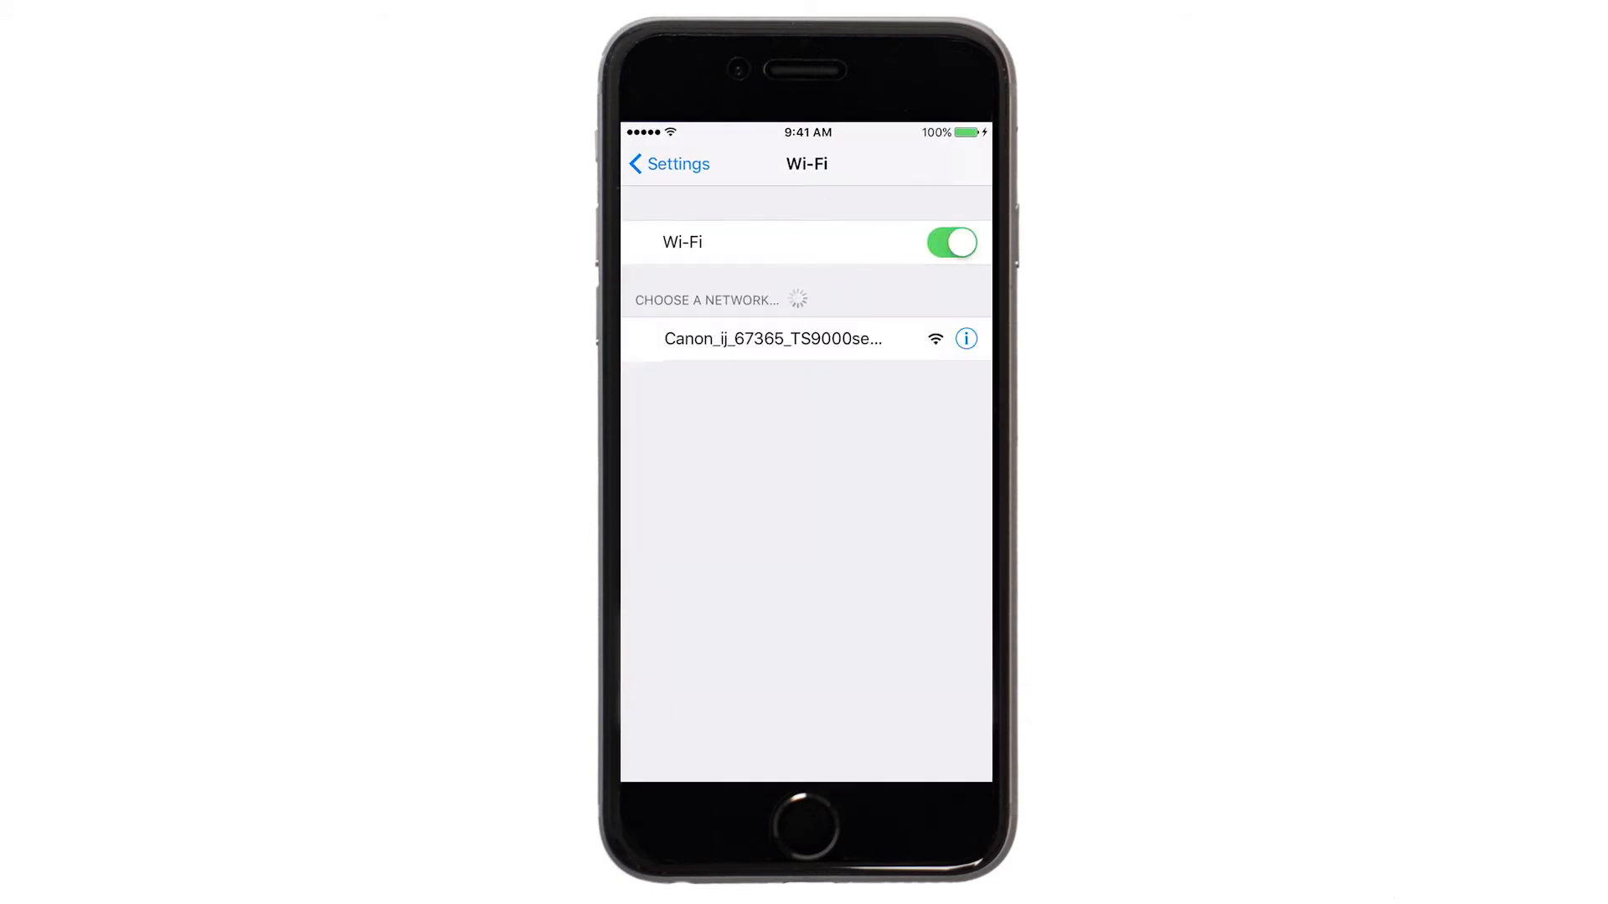
left_click(773, 338)
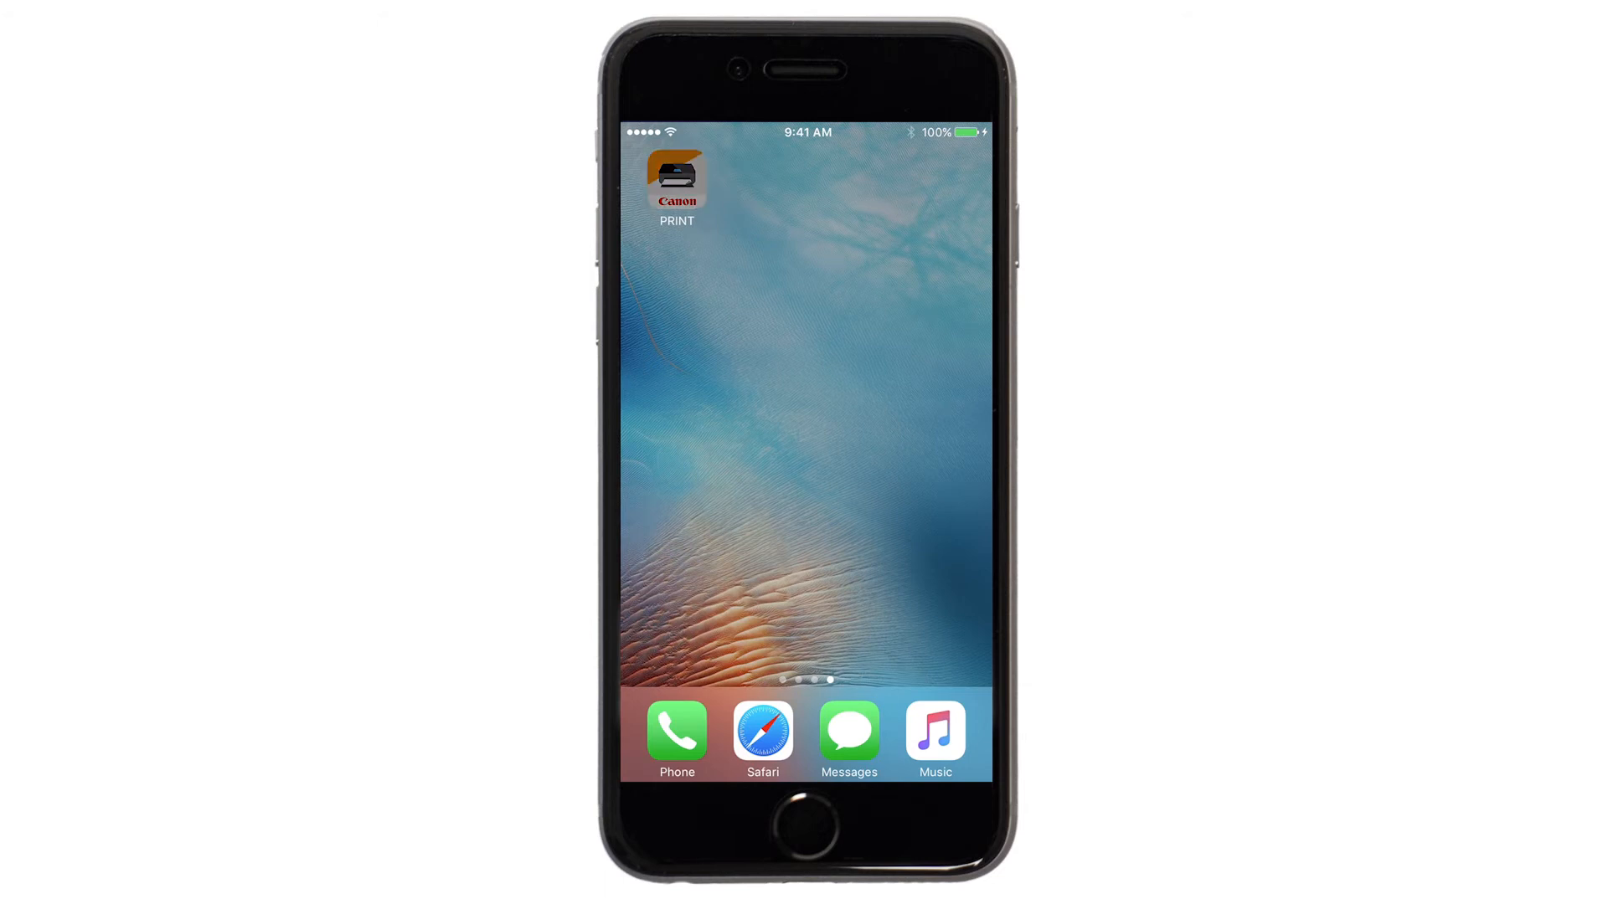
- Launch Canon PRINT and start registering a new printer
left_click(676, 184)
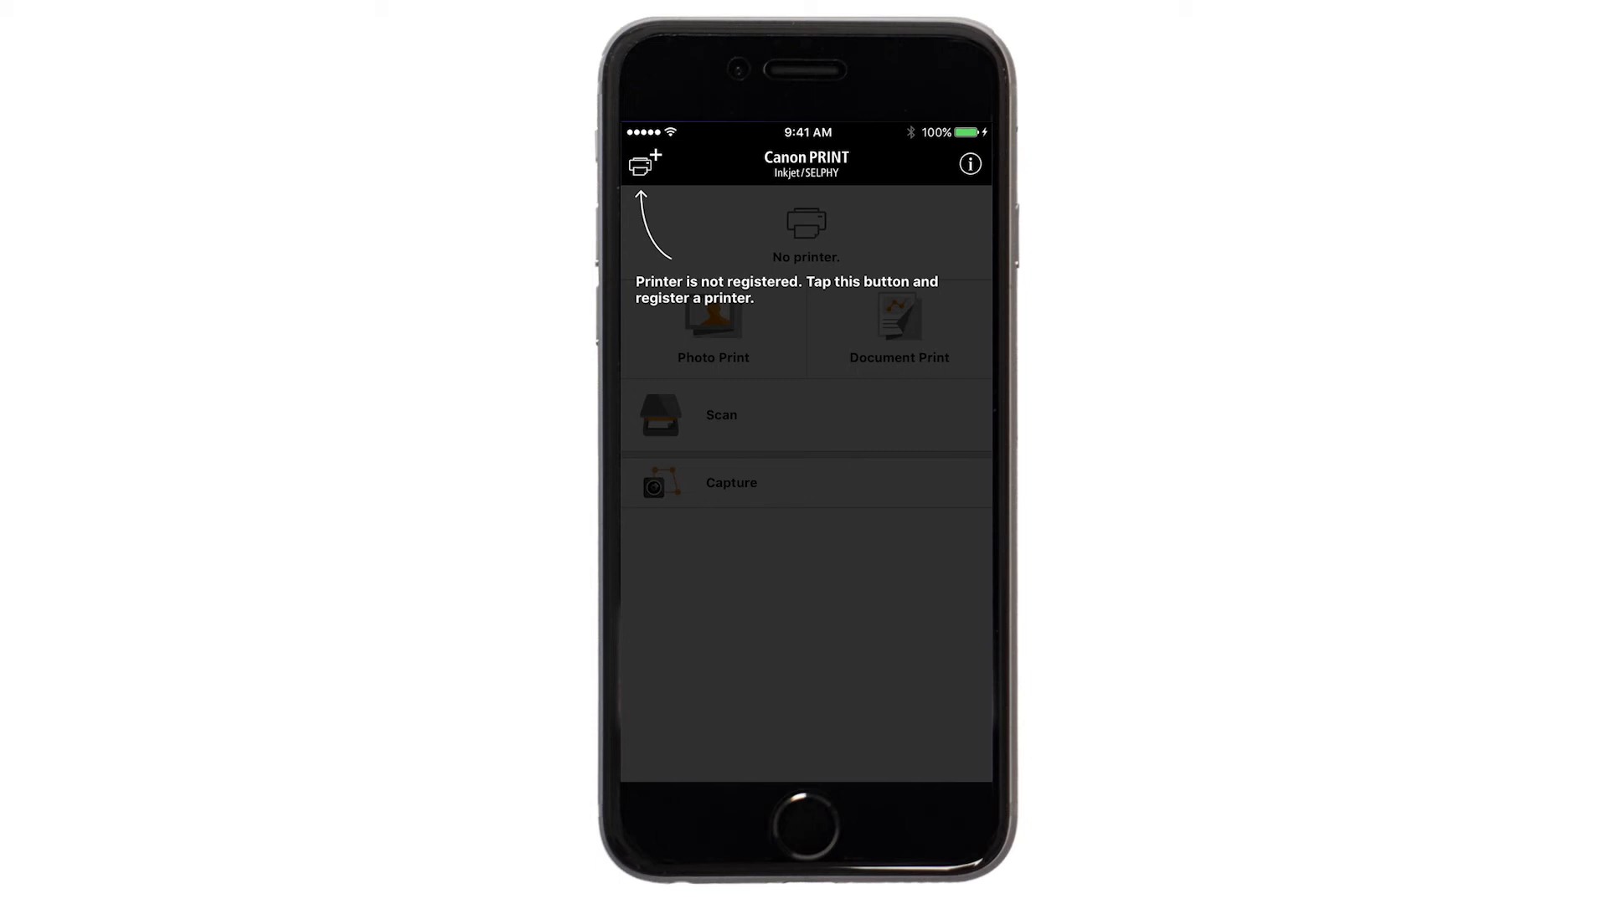
left_click(644, 164)
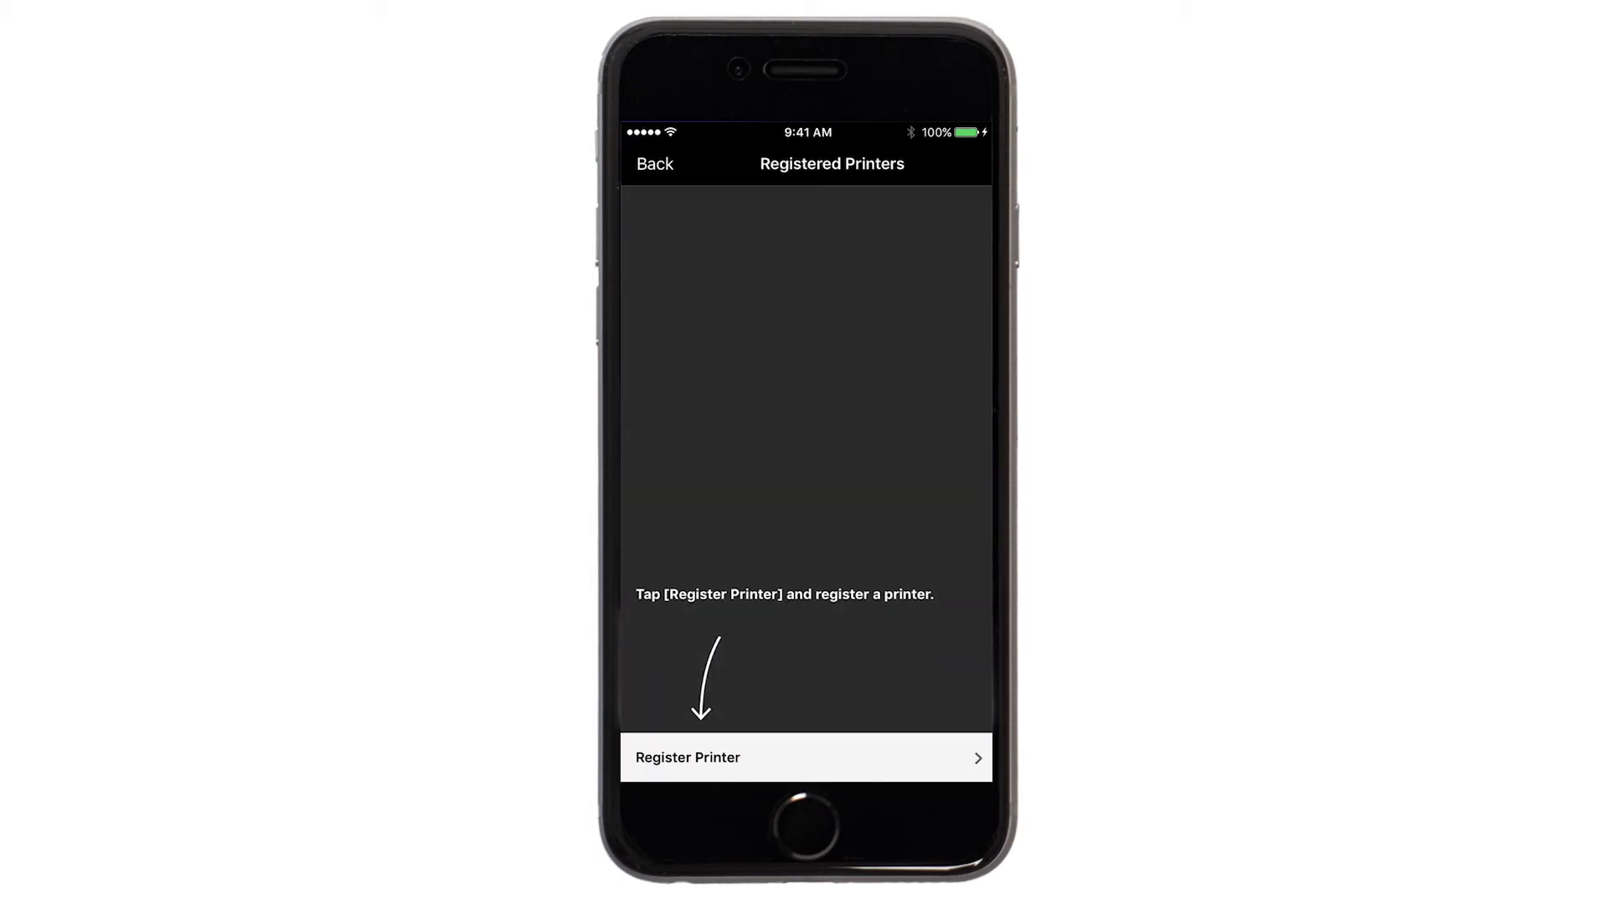
left_click(687, 757)
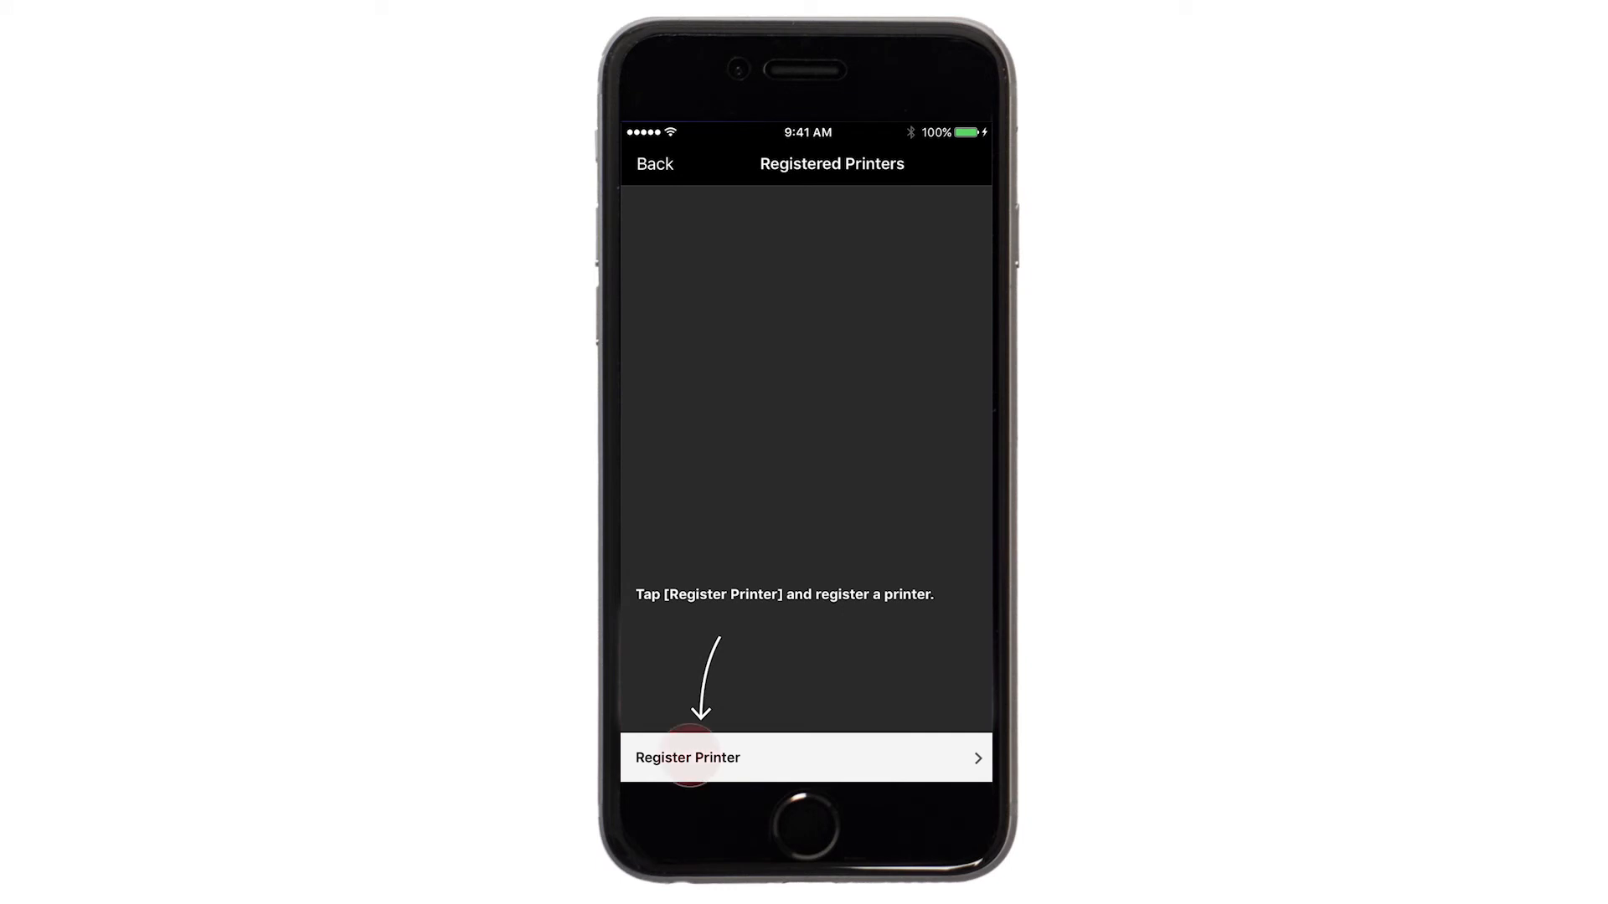
left_click(687, 757)
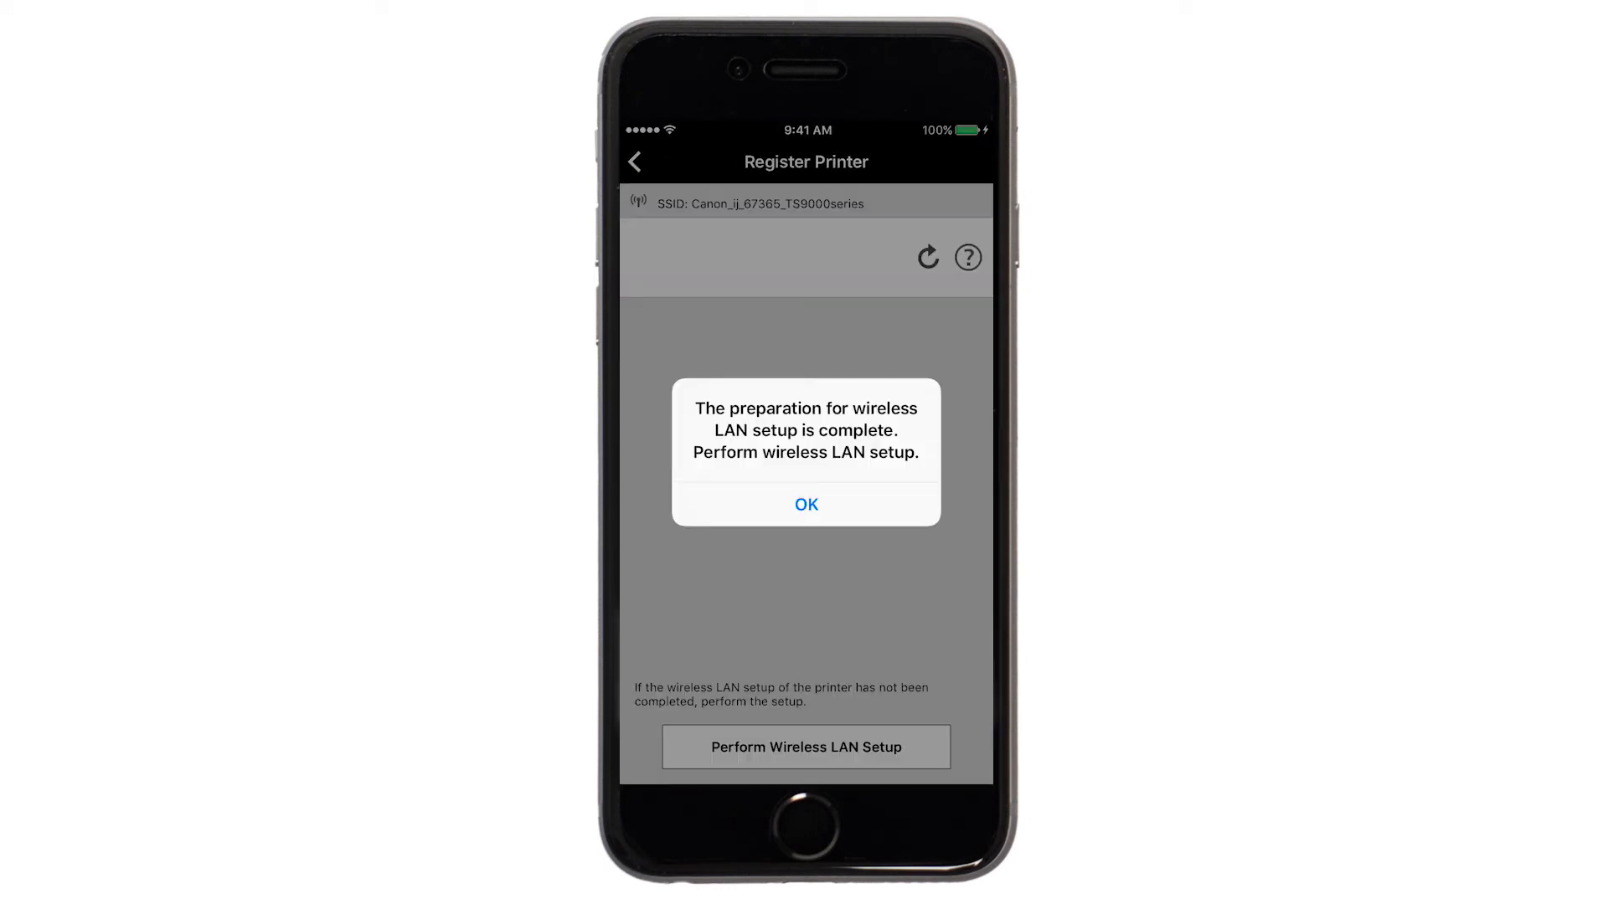
- Confirm setup preparation is done and choose Auto Select Conn. Method (recommended)
left_click(805, 503)
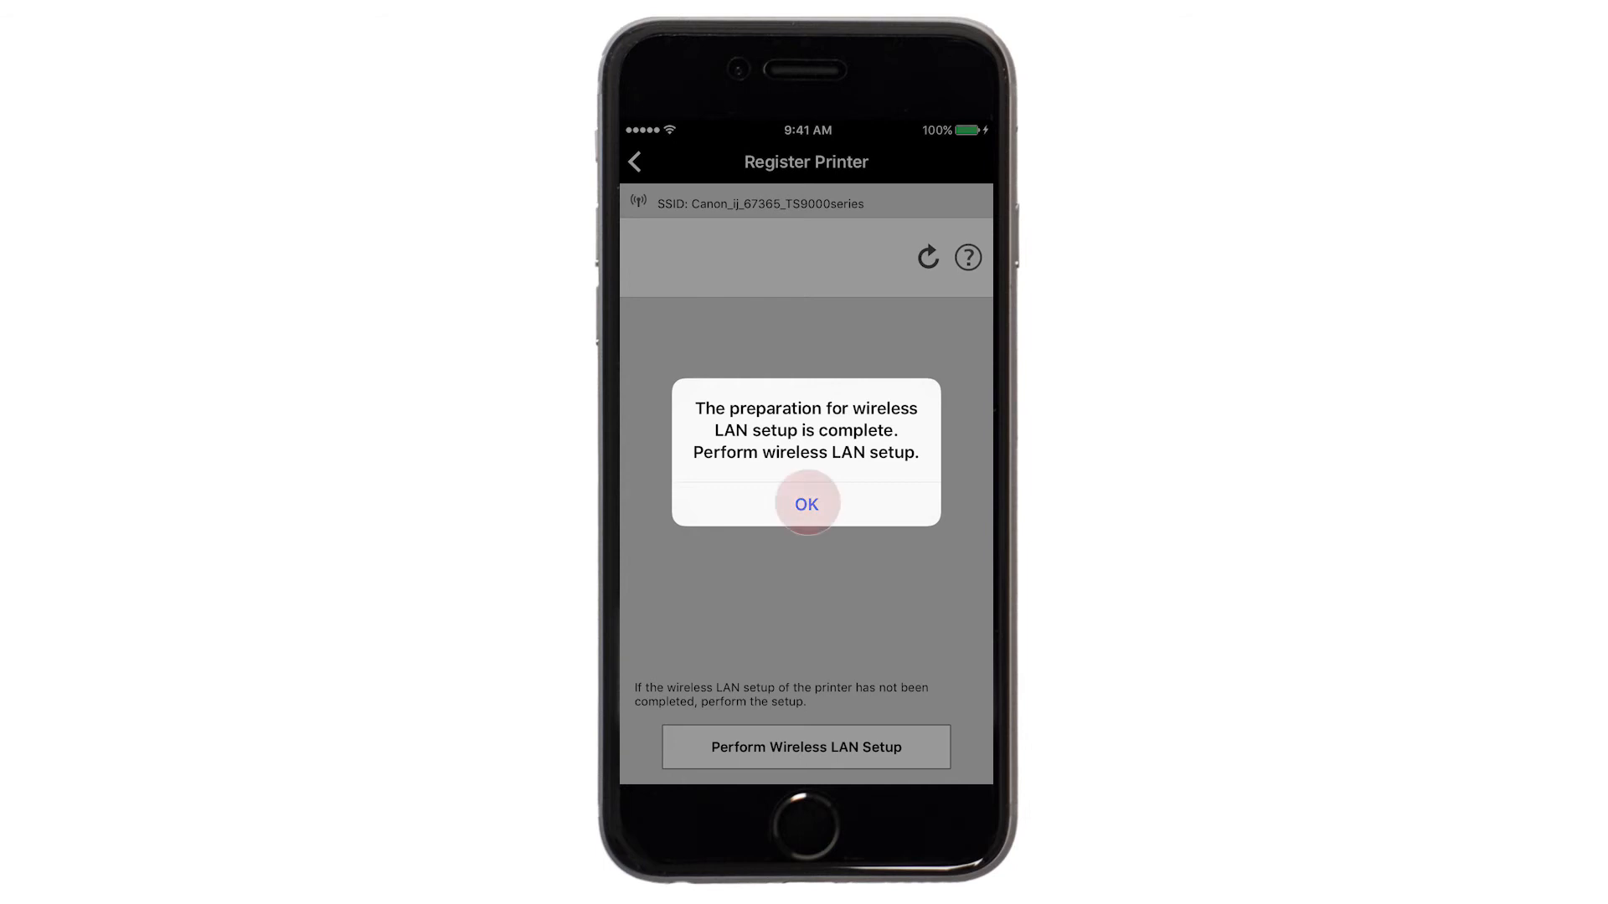
left_click(806, 504)
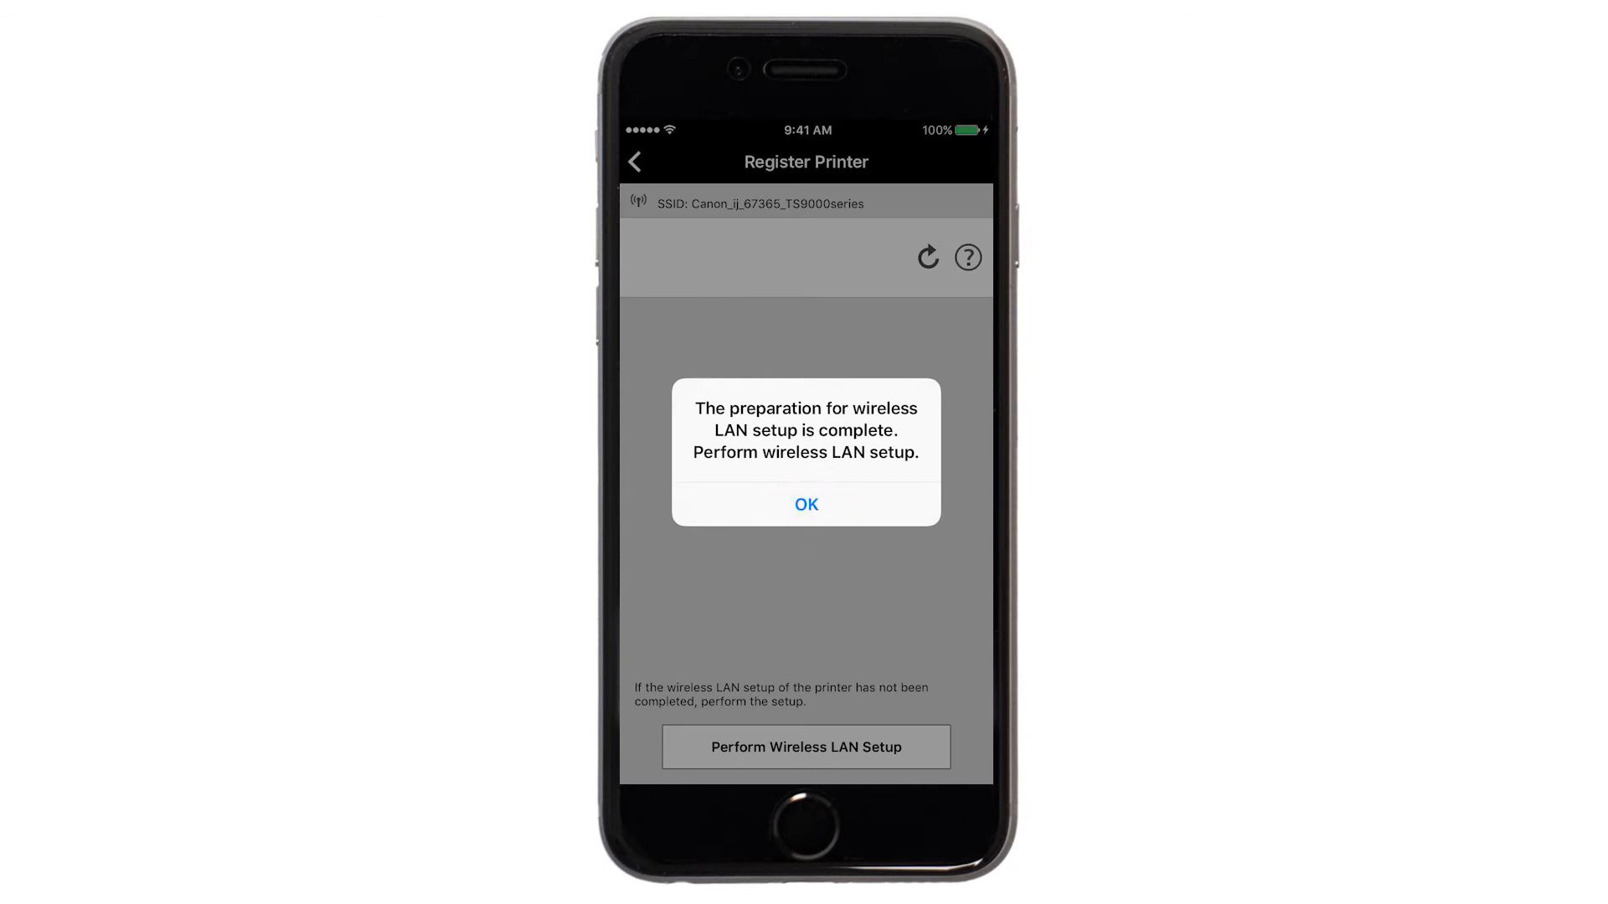
left_click(805, 504)
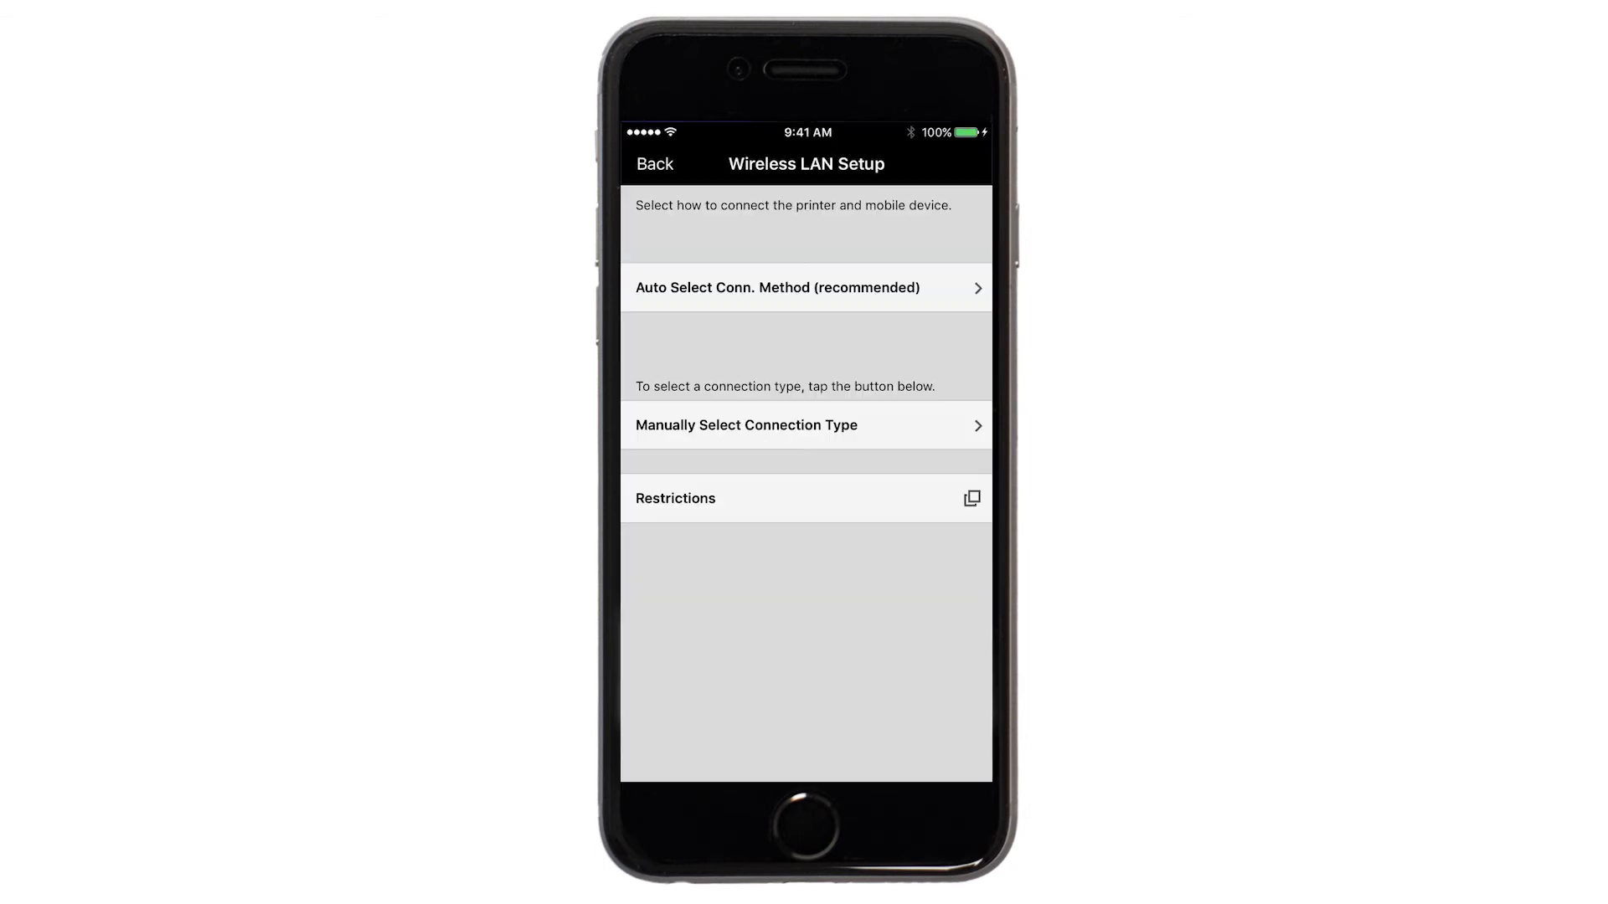
left_click(805, 287)
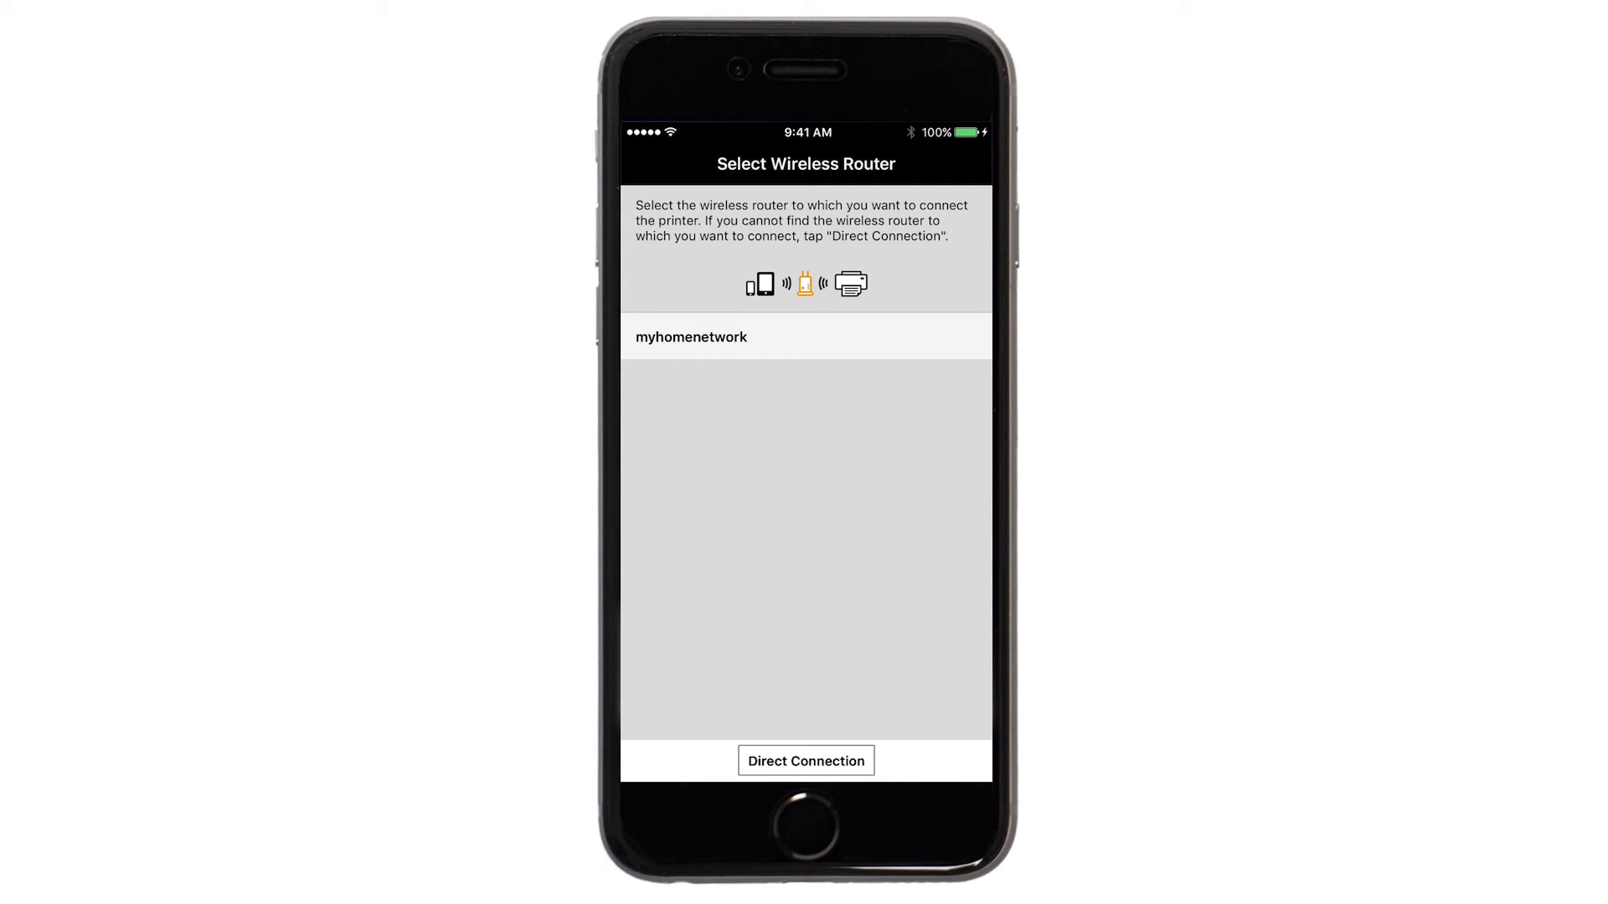
- Send the myhomenetwork network and its Wi-Fi password to the printer
left_click(690, 336)
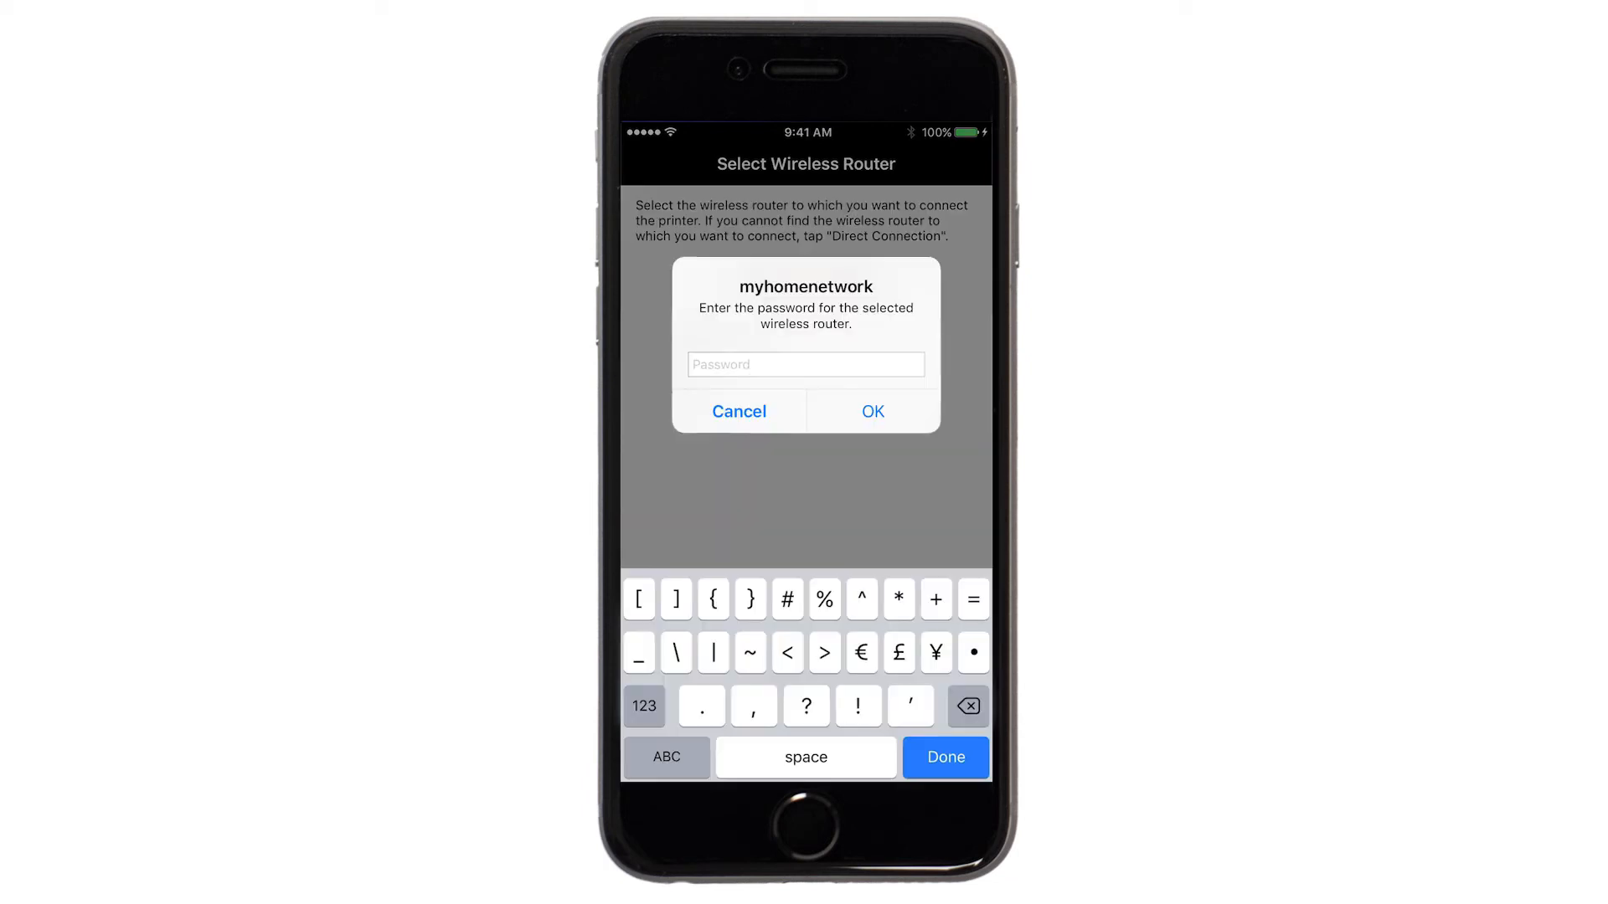
type("A")
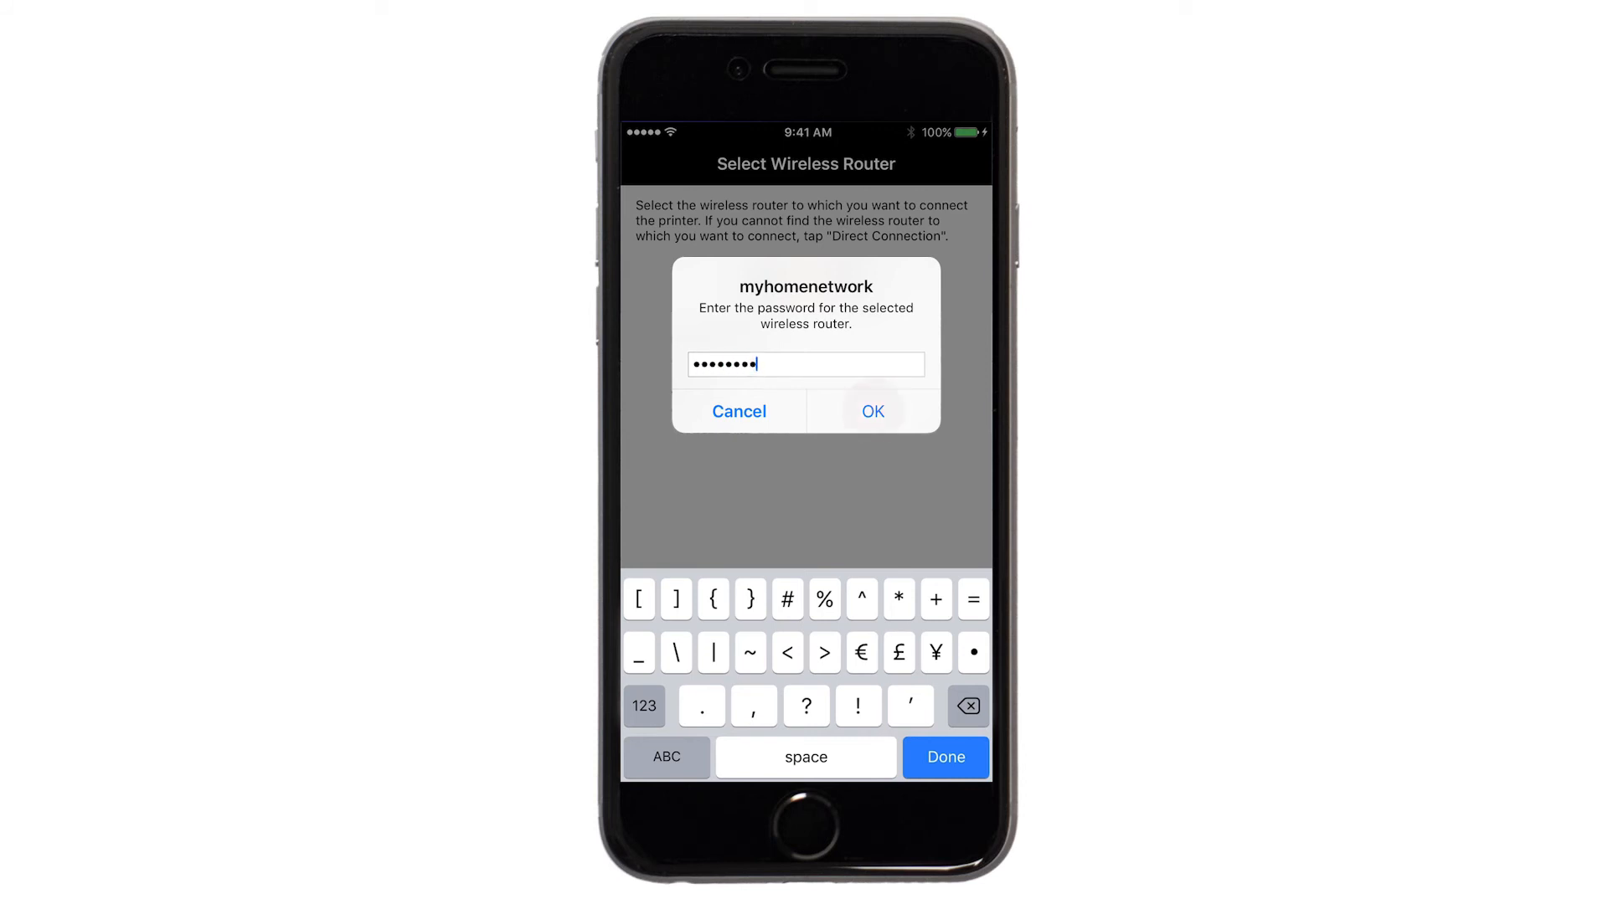
left_click(873, 411)
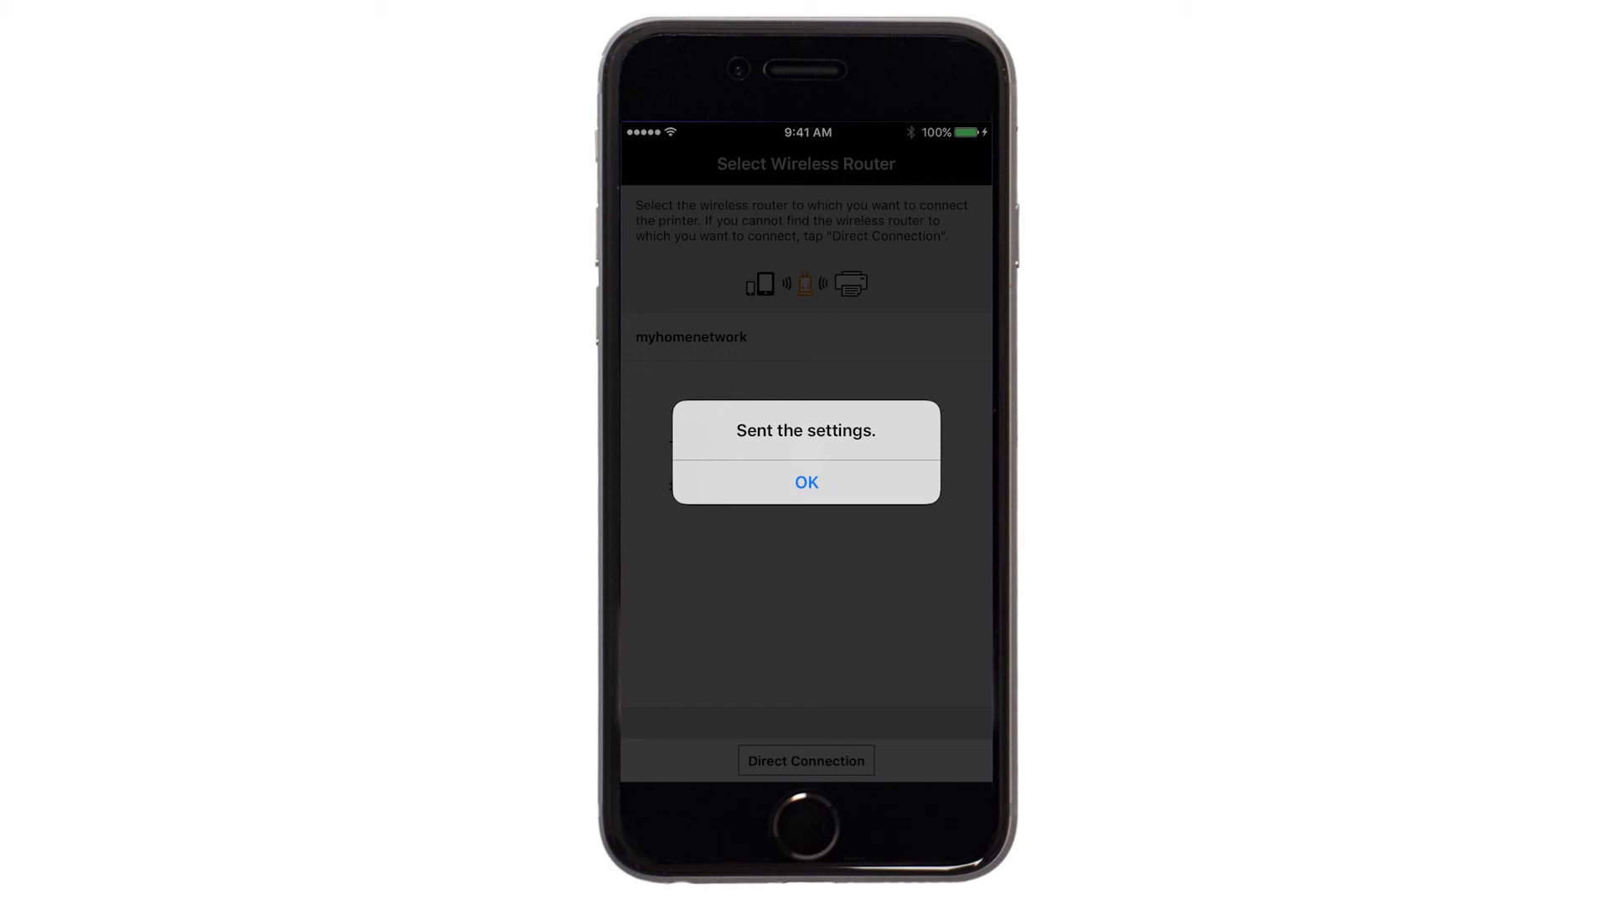
left_click(805, 484)
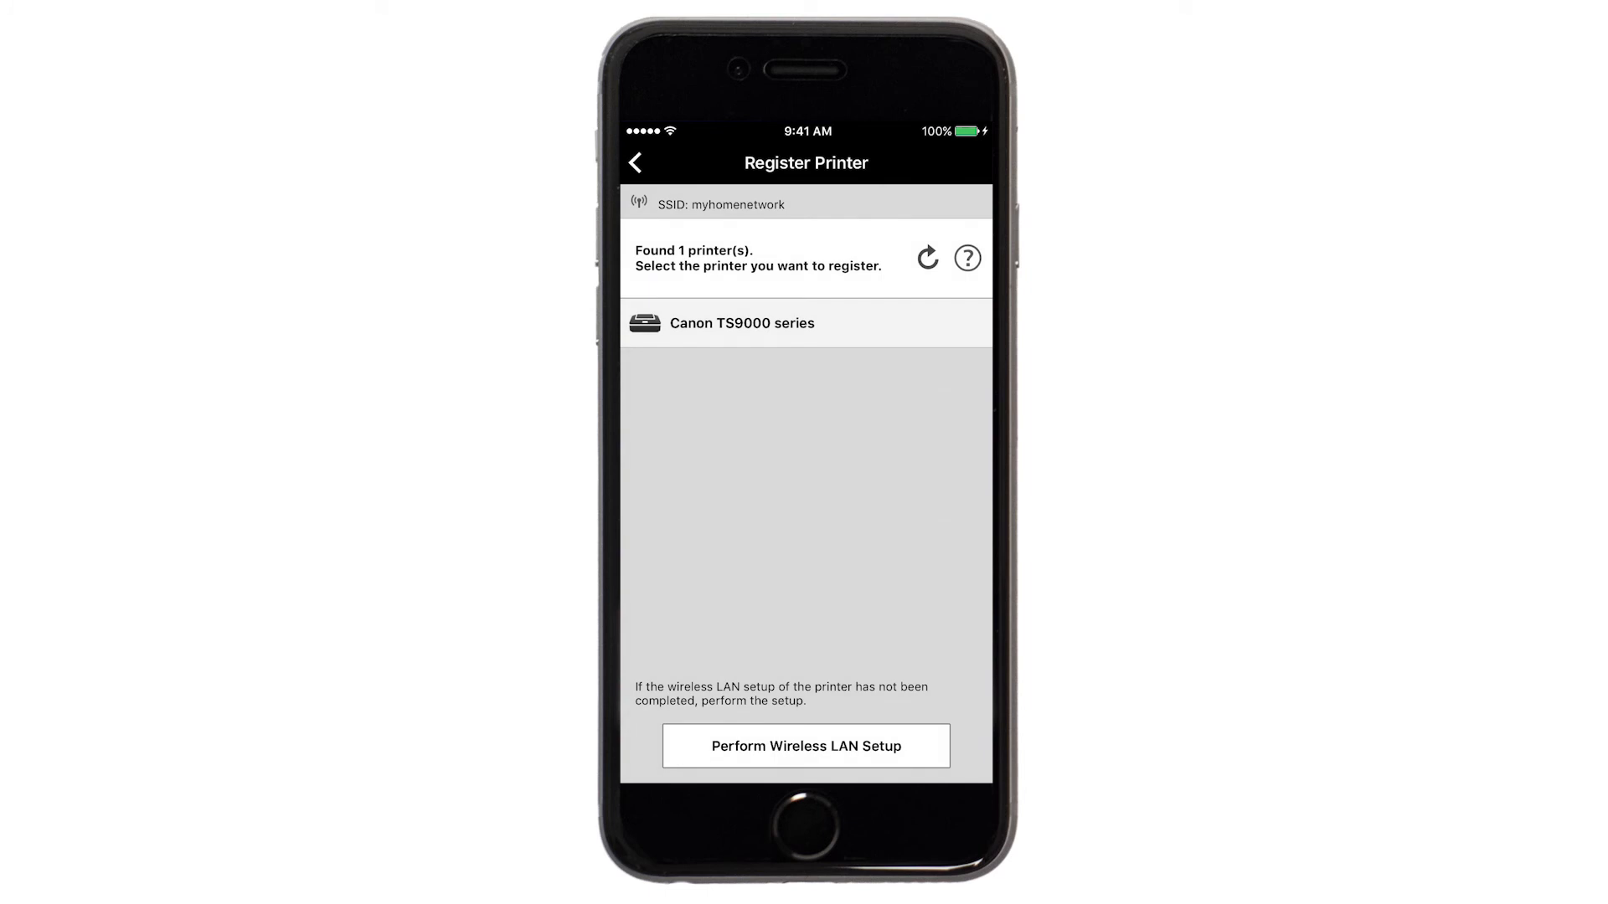
- Register Canon TS9000 series with its default name, then tap Select images on the all-set message
left_click(742, 324)
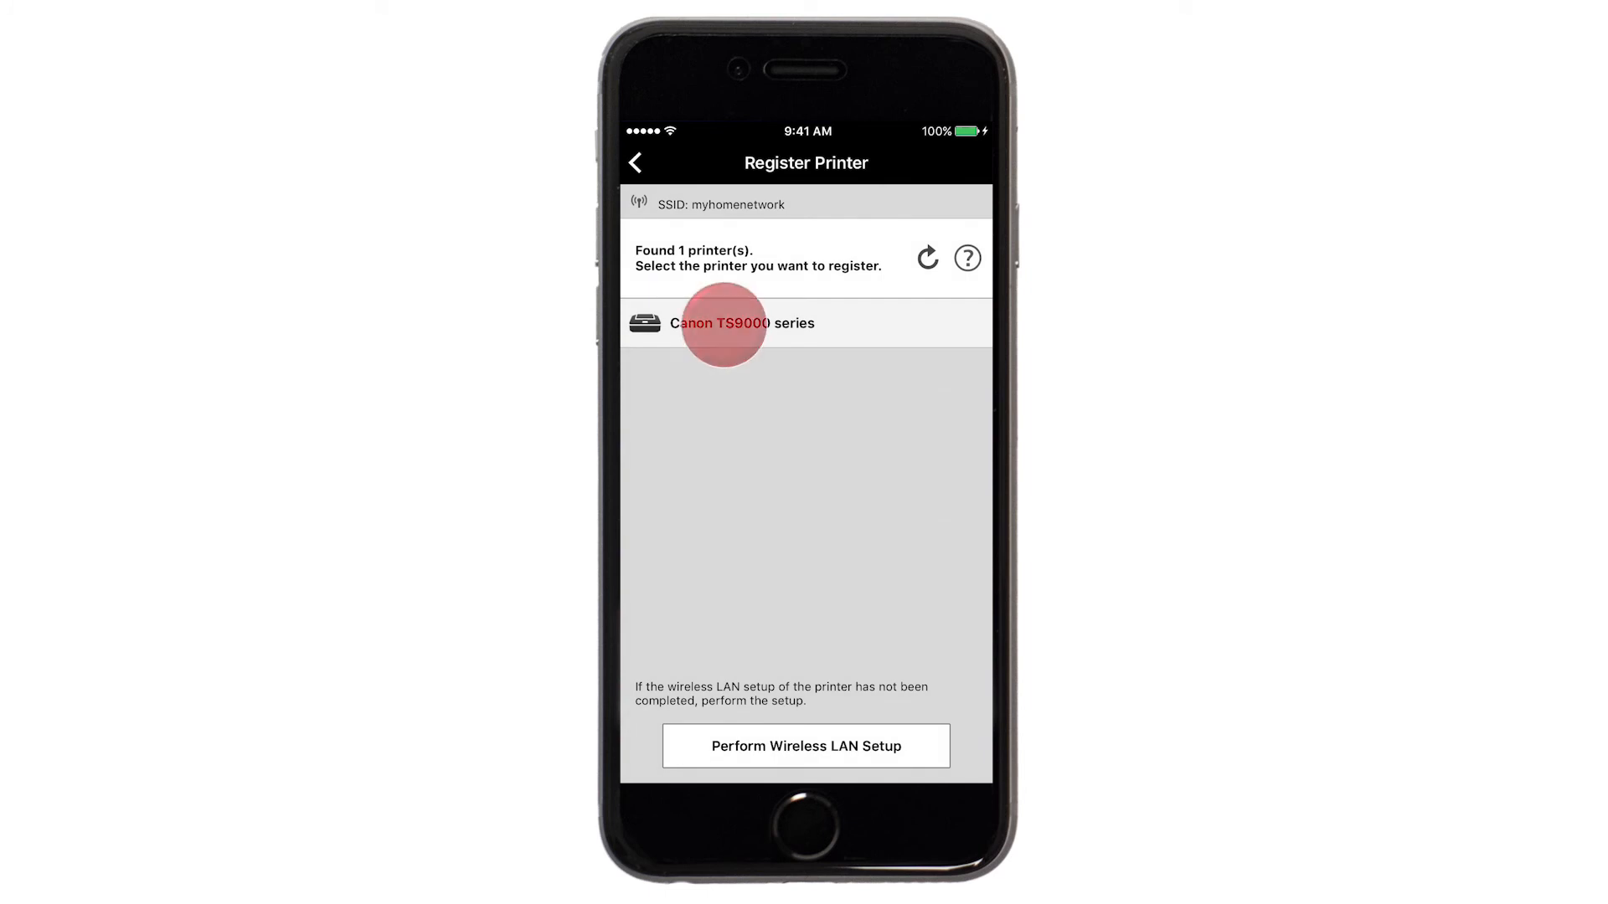
left_click(746, 324)
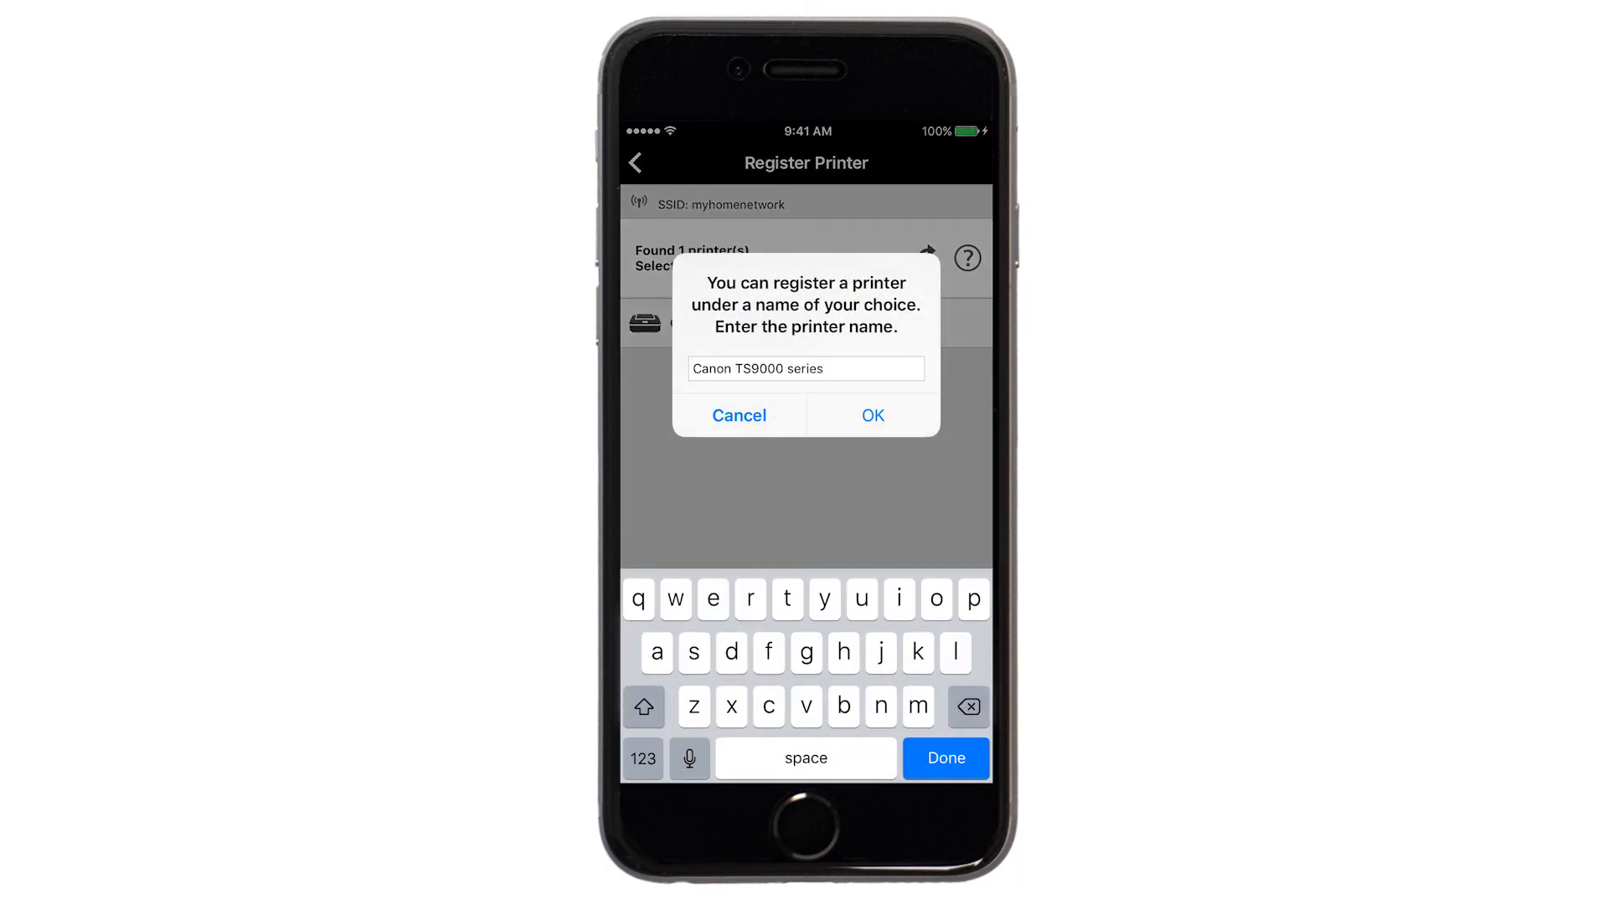
left_click(871, 415)
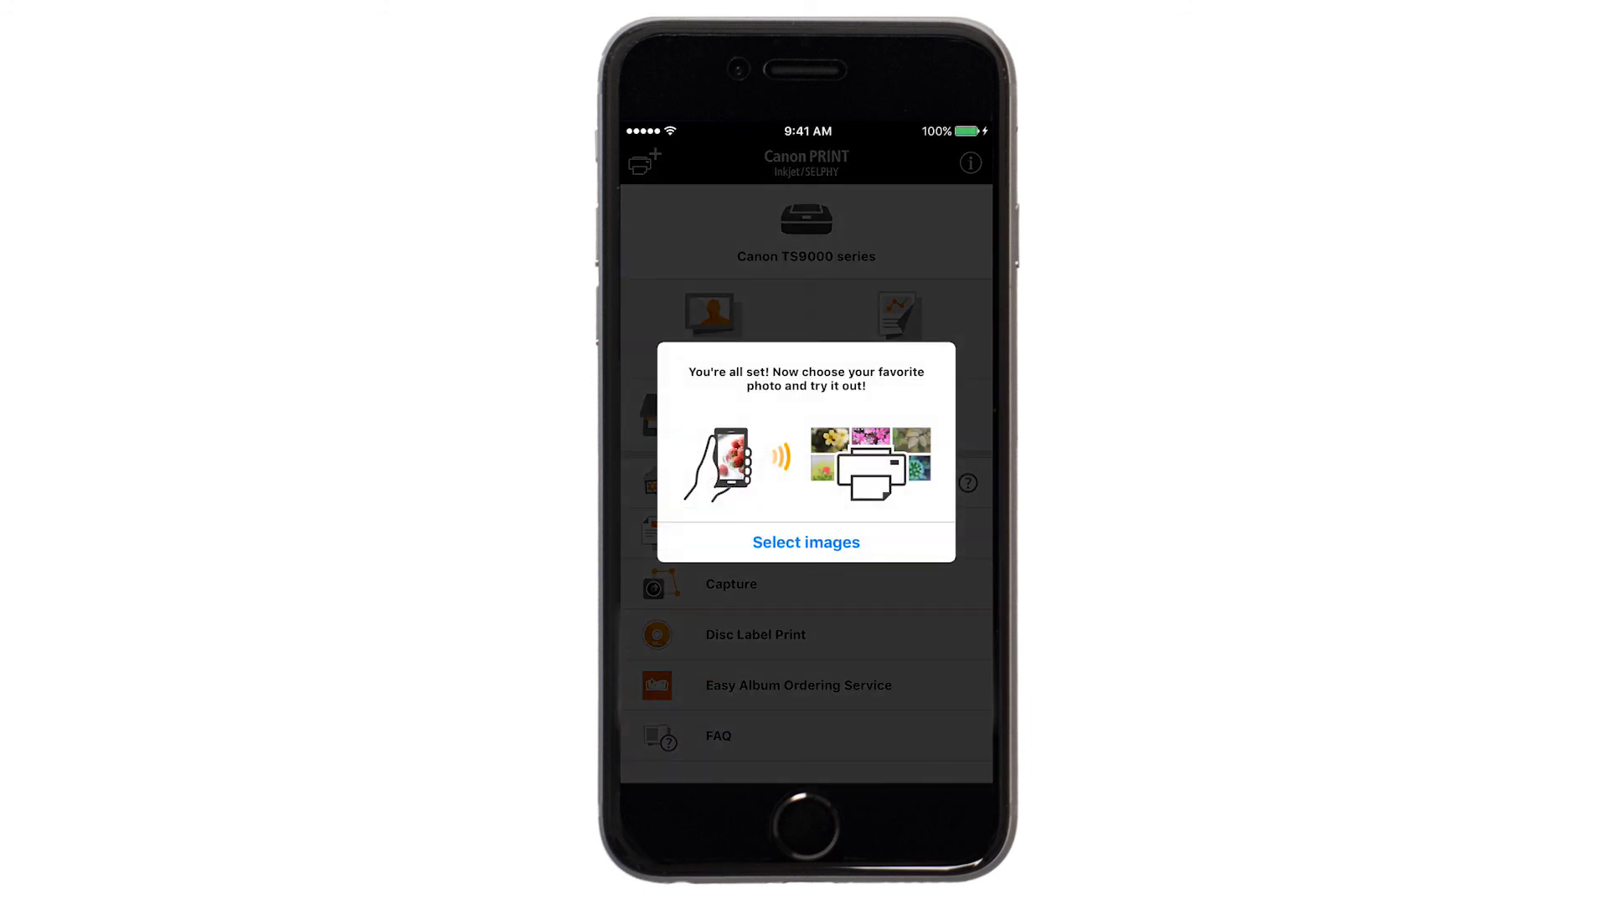
left_click(805, 542)
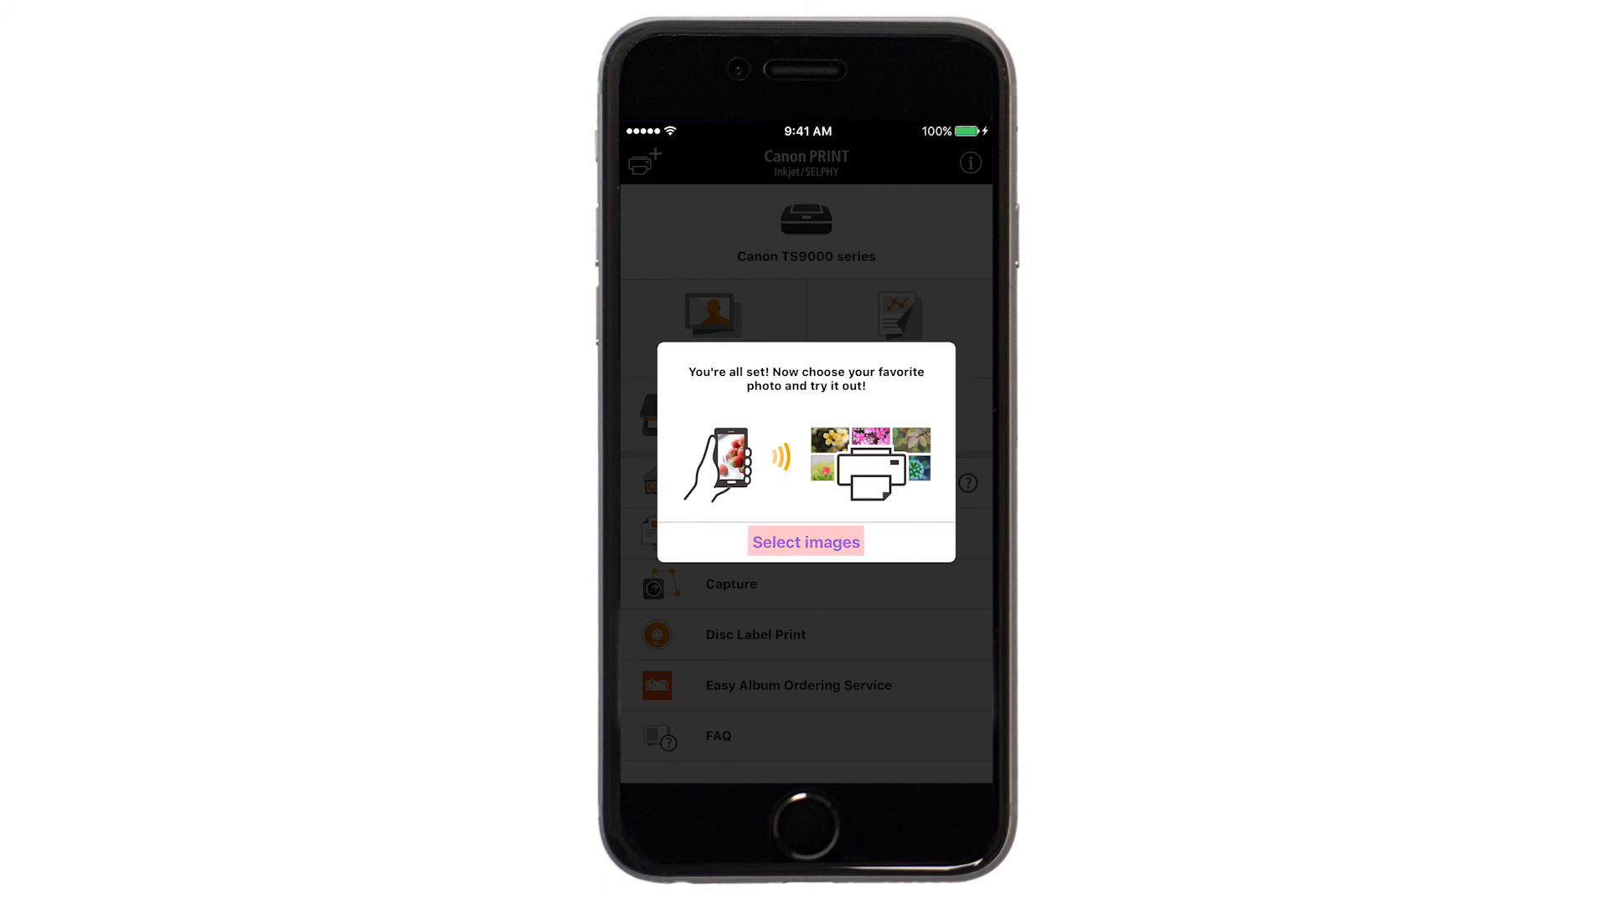